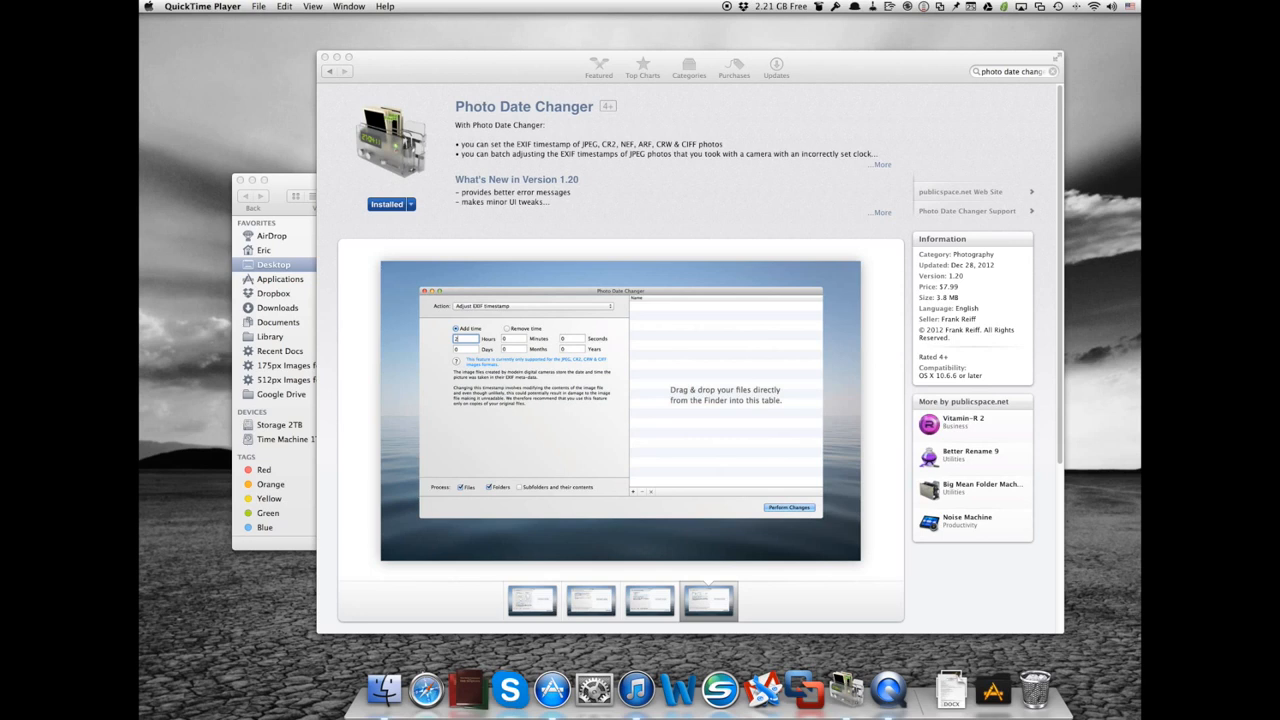
mouse_move(524, 176)
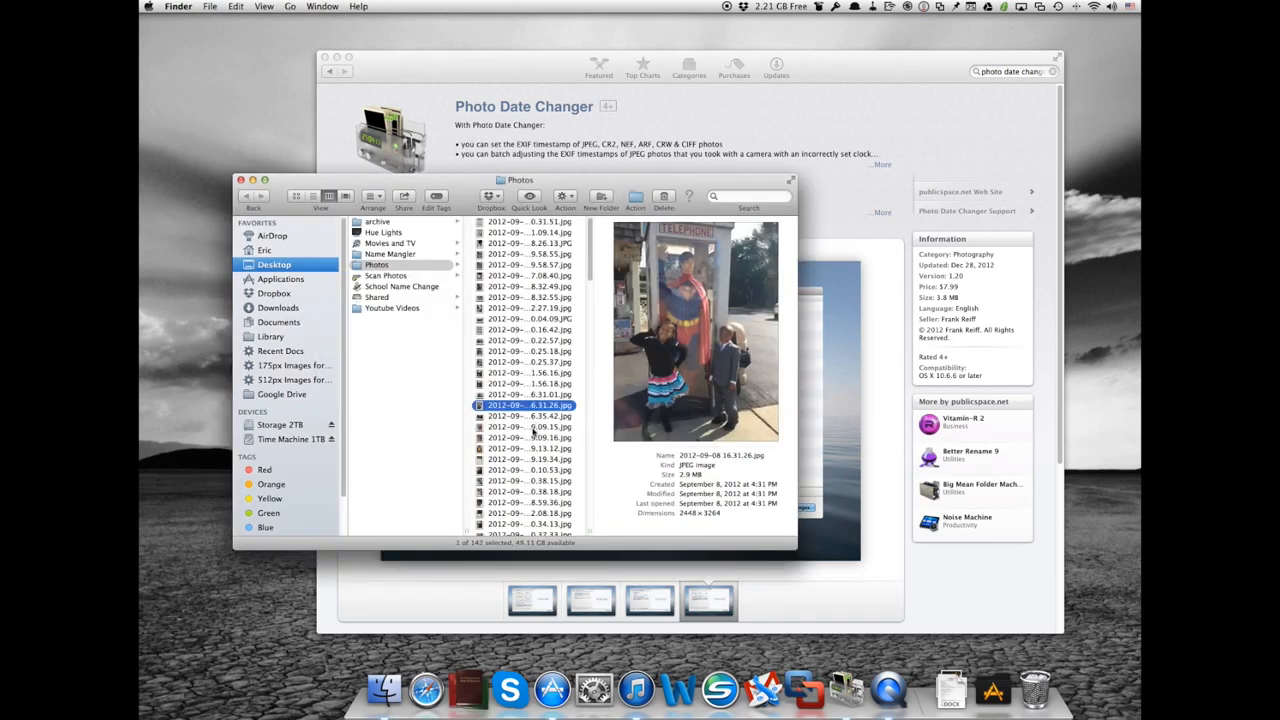
View Get Info for photo 2012-09-09 19.09.16.jpg to see its created and modified dates.
left_click(530, 426)
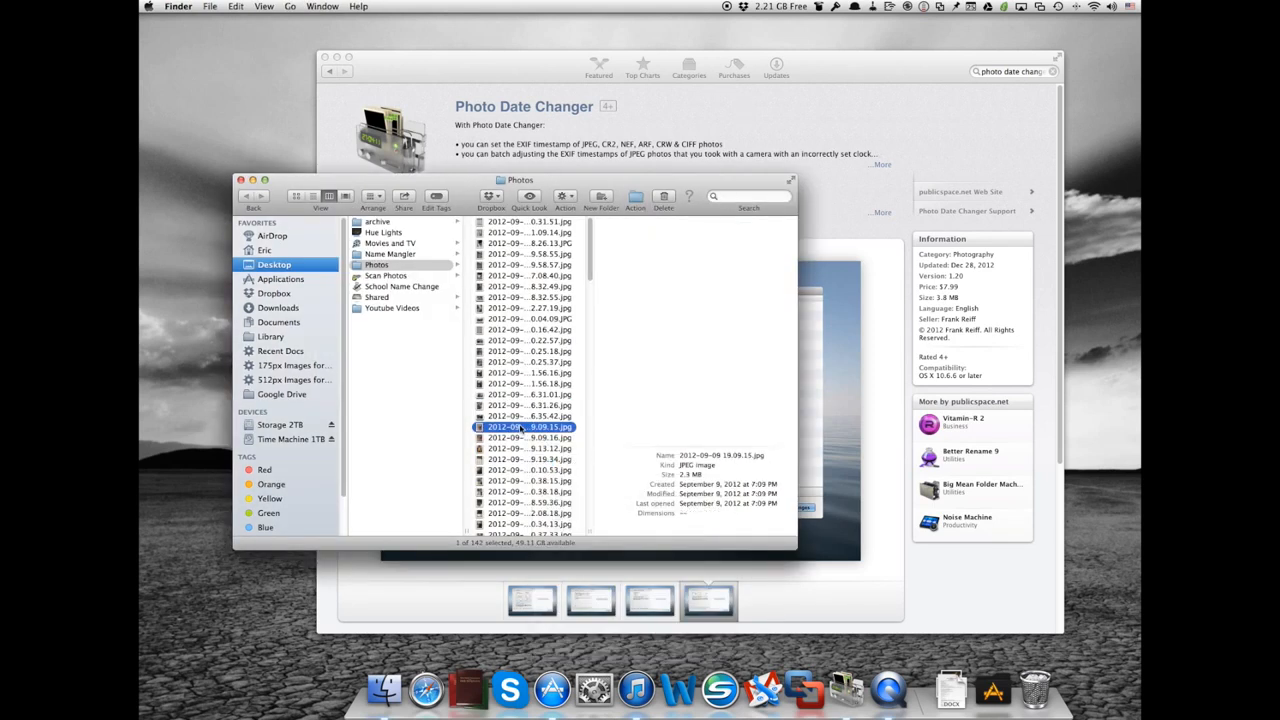
right_click(520, 438)
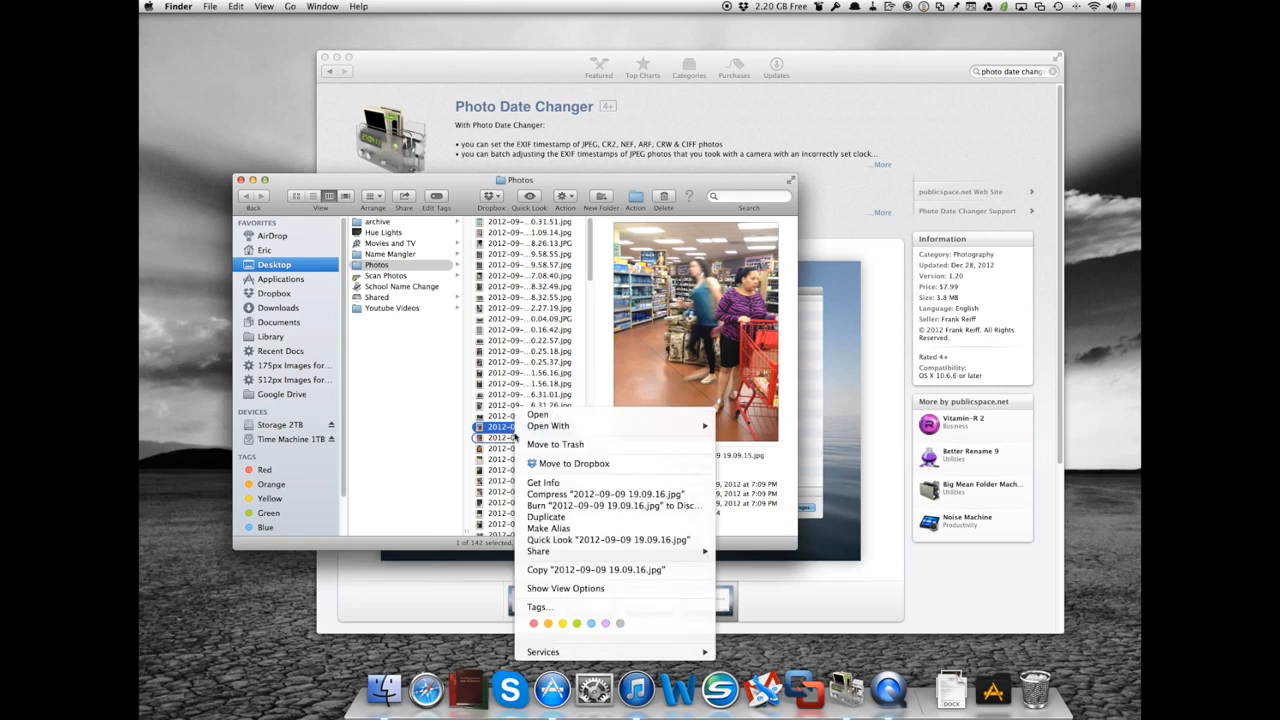
mouse_move(542, 482)
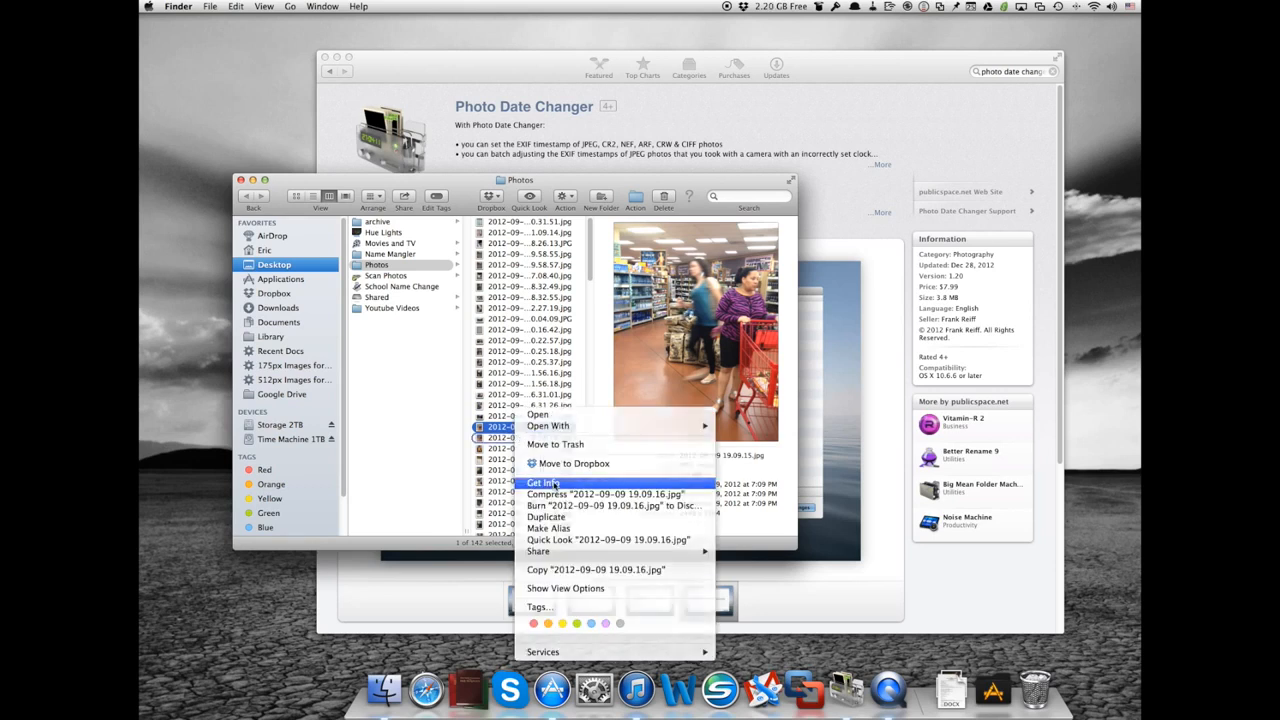
left_click(544, 482)
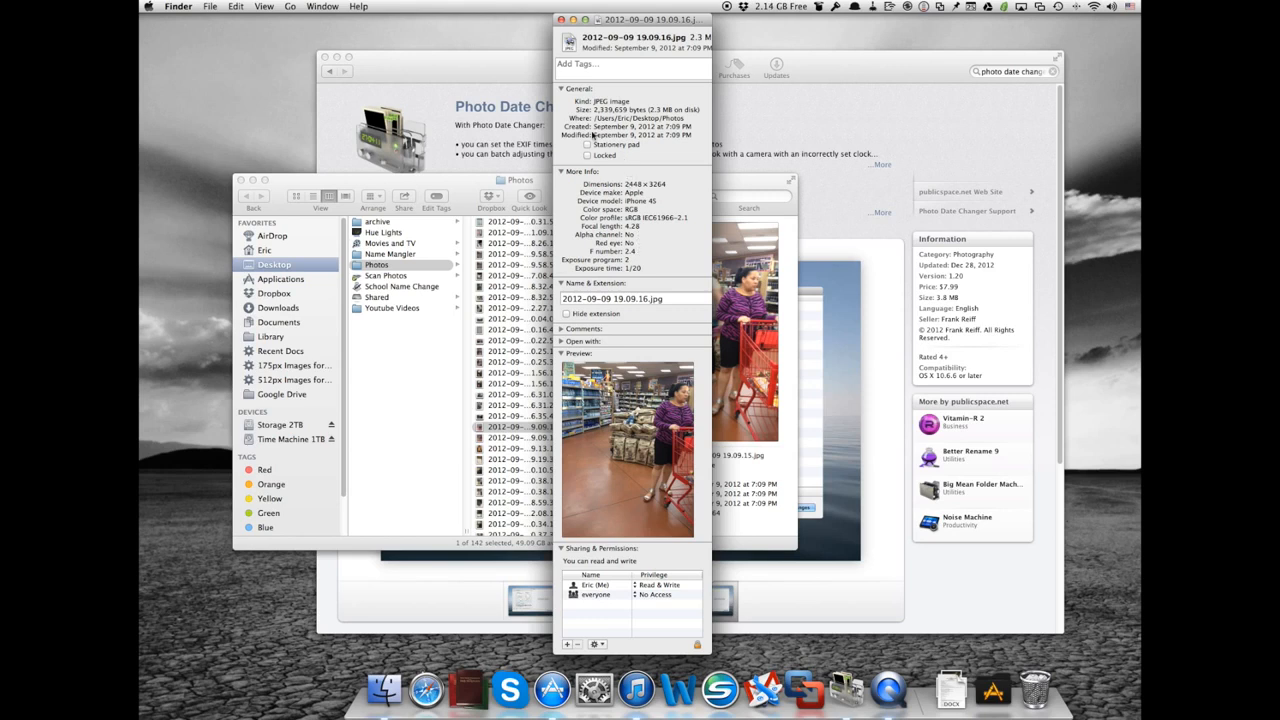
mouse_move(590, 138)
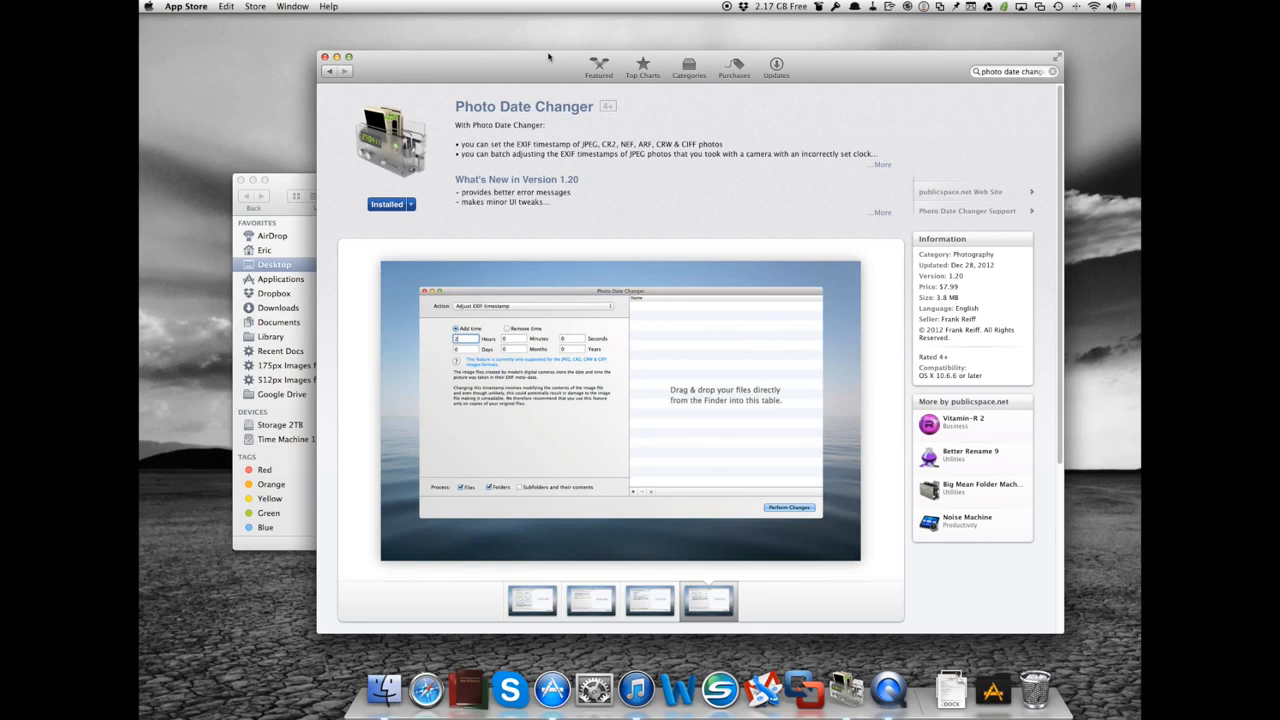
mouse_move(480, 92)
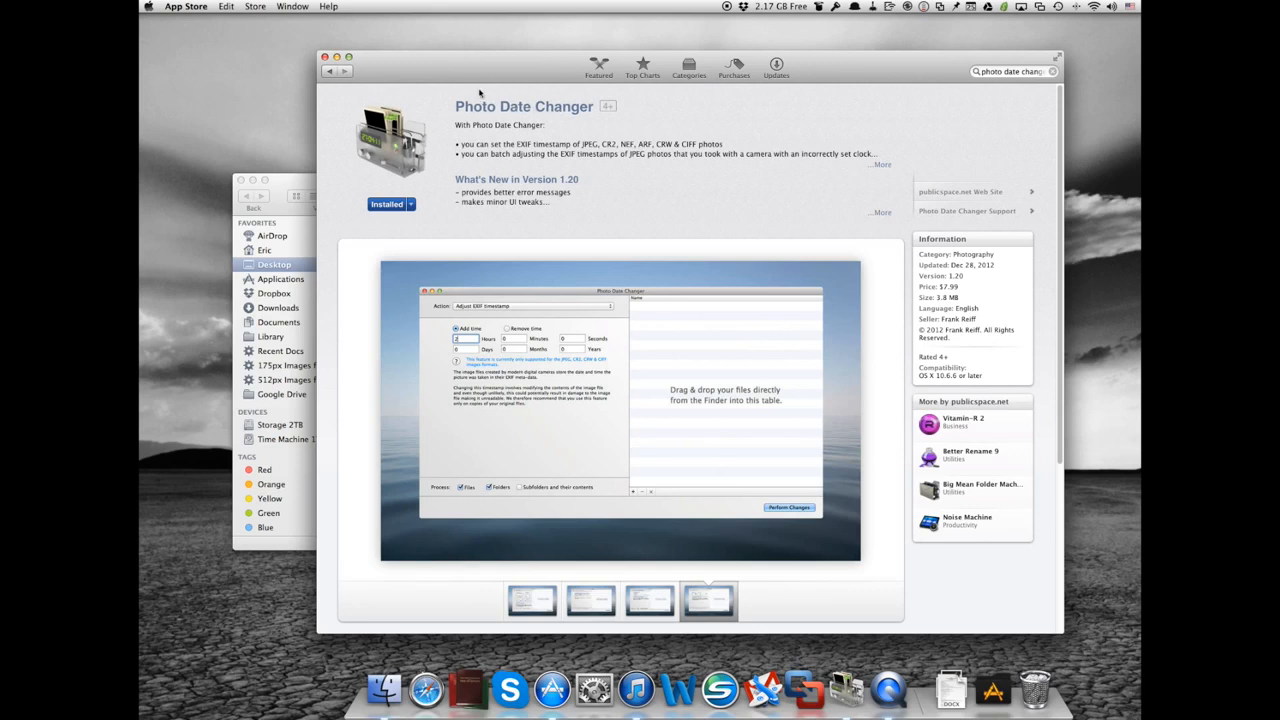
mouse_move(332, 132)
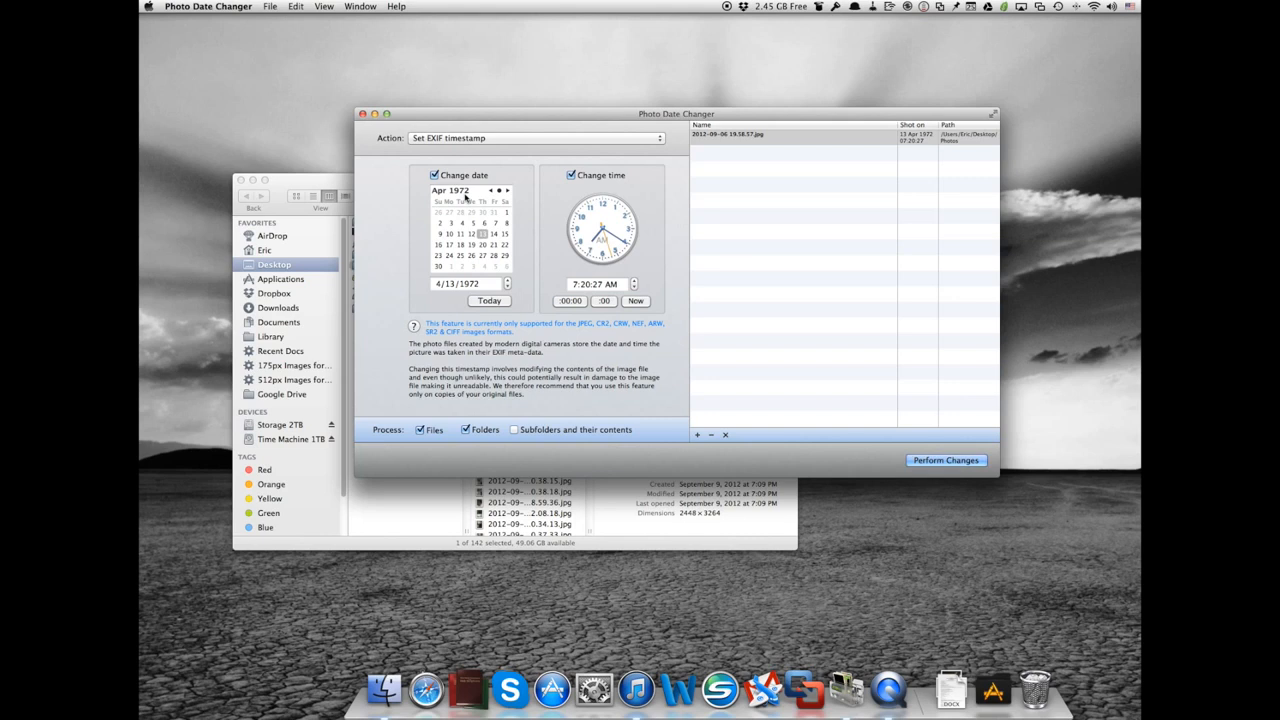
Jump the date picker to today and step the calendar back toward August 2013.
left_click(488, 300)
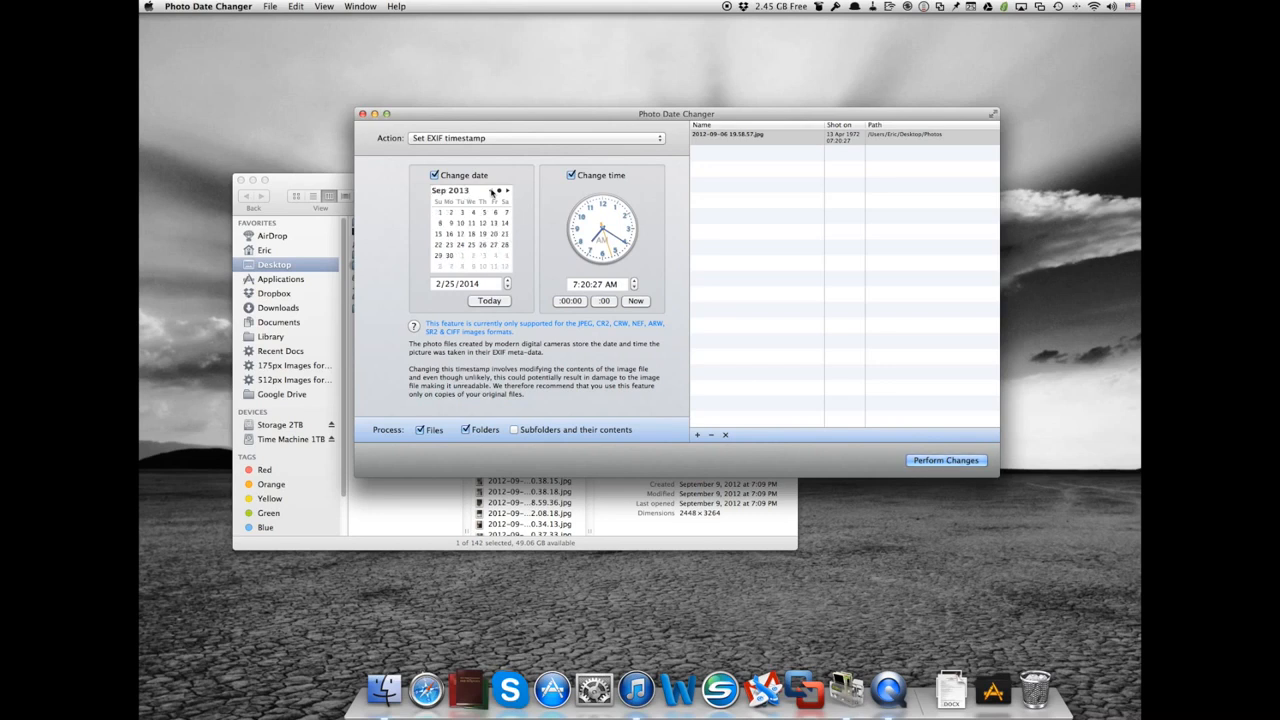
left_click(492, 192)
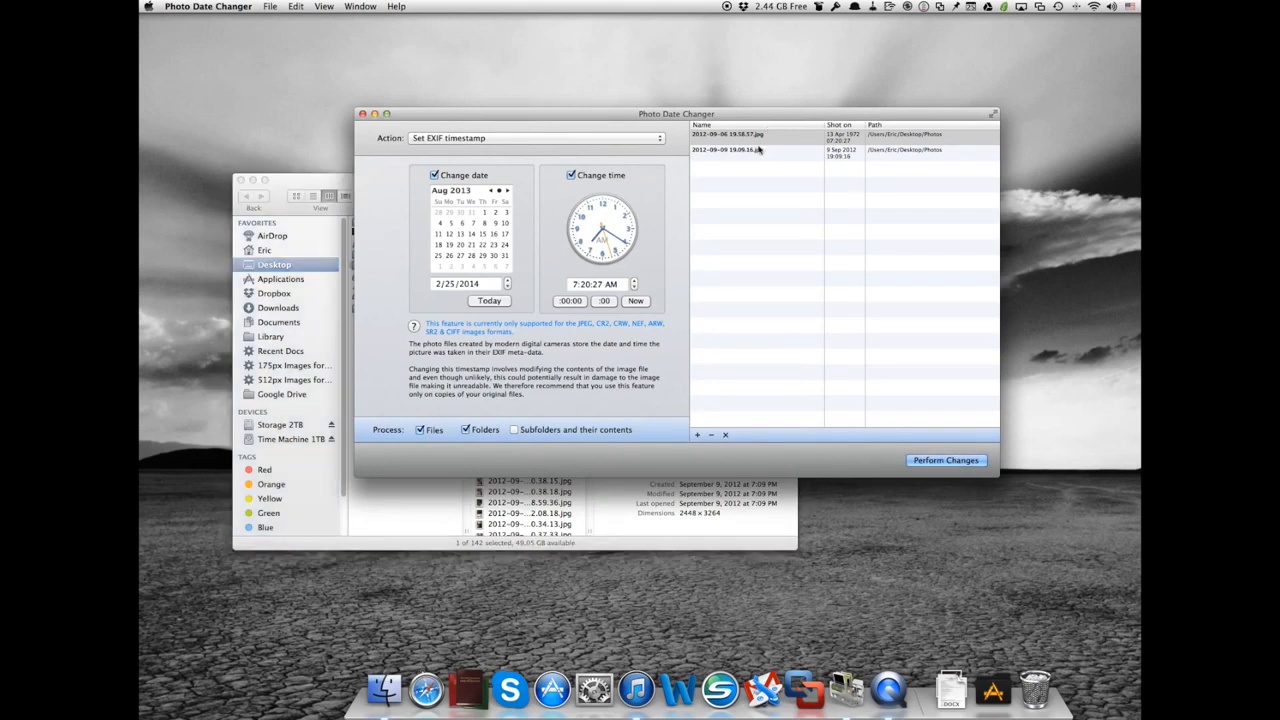
Remove the first 2012-09-09 photo so a single photo remains queued.
left_click(760, 136)
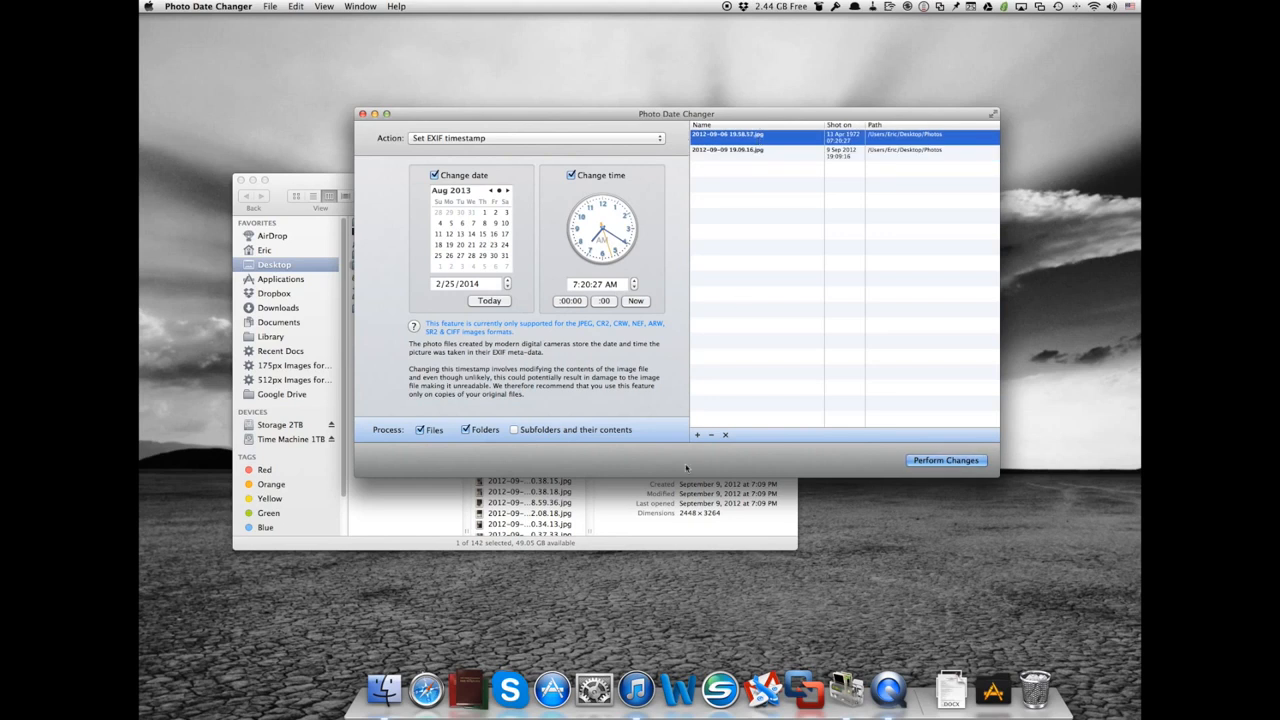
left_click(696, 434)
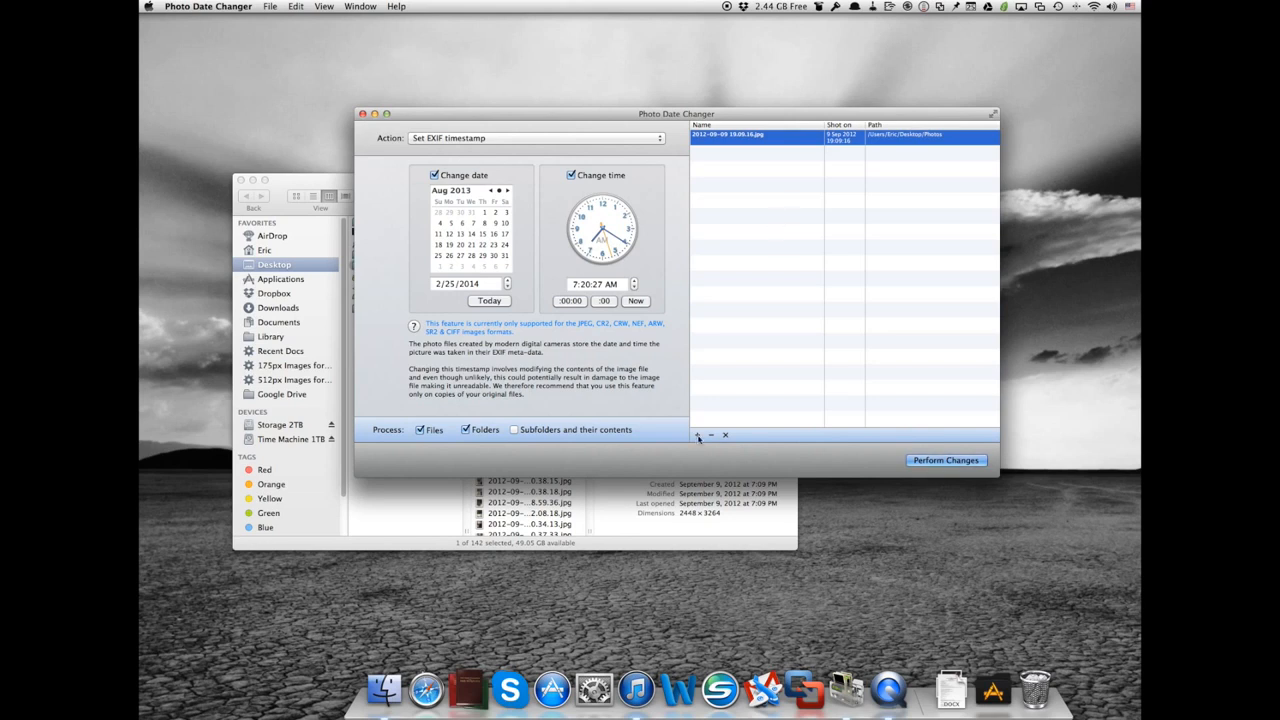
mouse_move(724, 420)
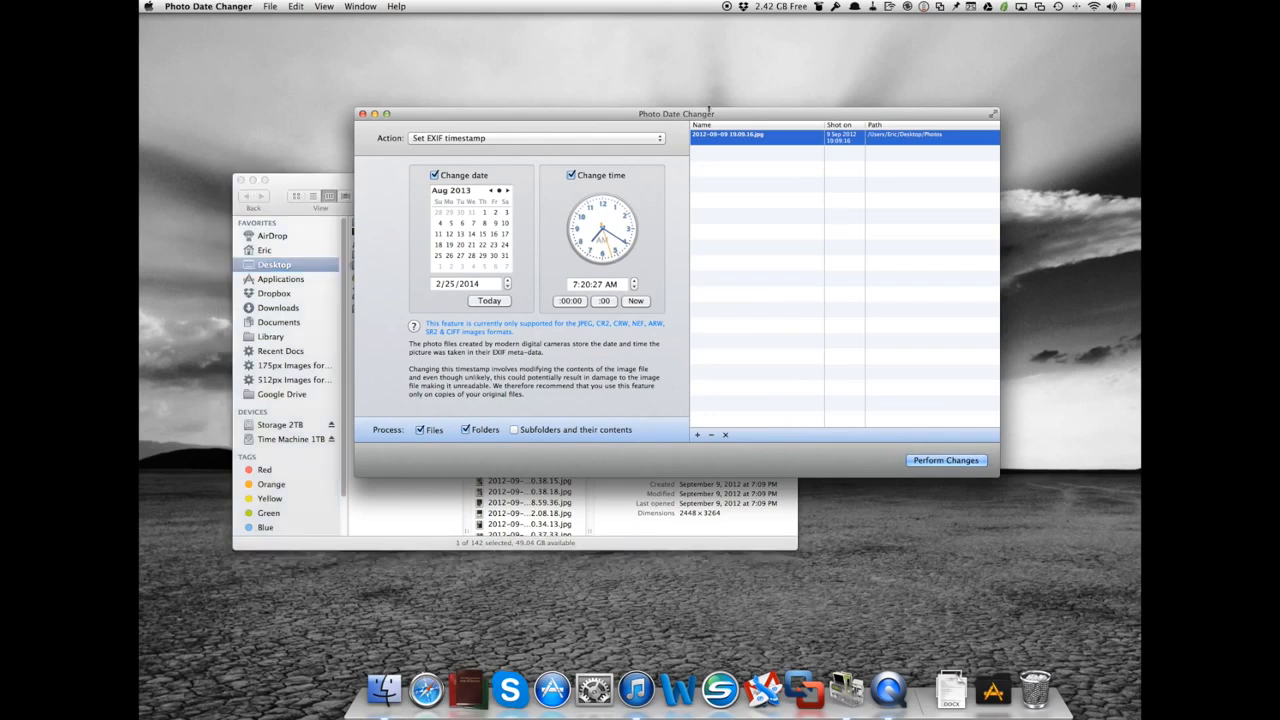
mouse_move(744, 258)
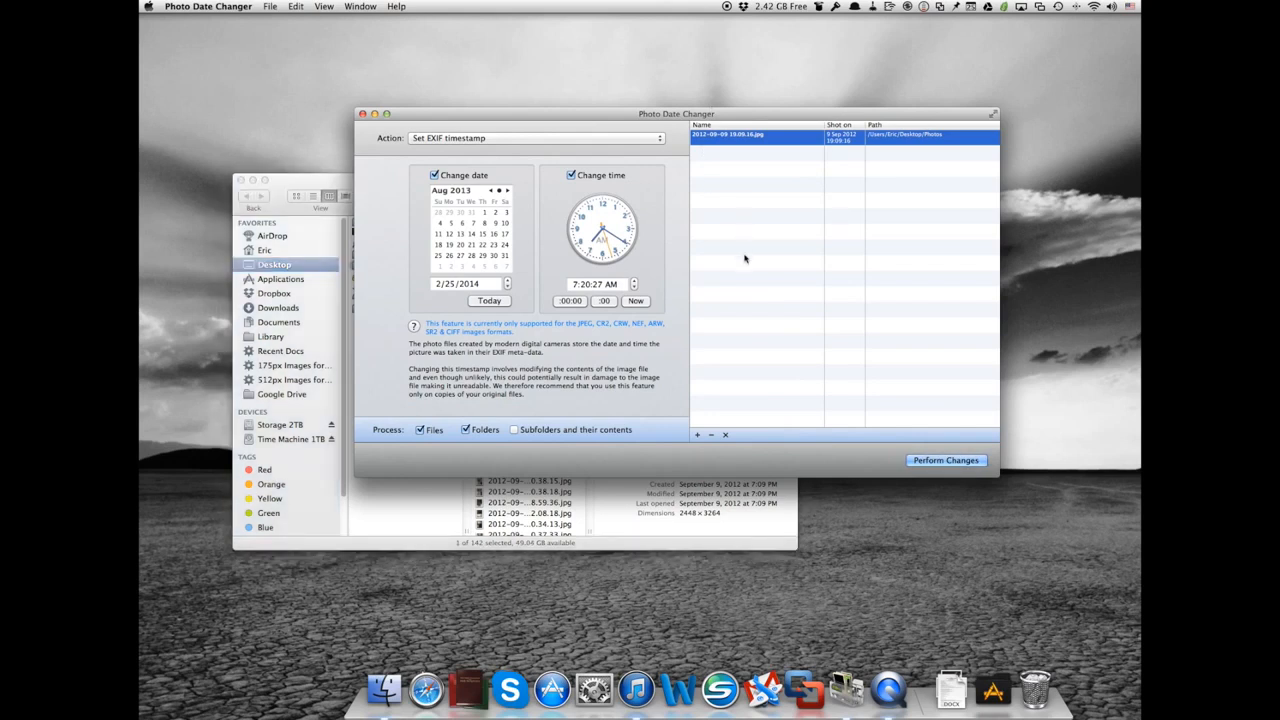
mouse_move(824, 332)
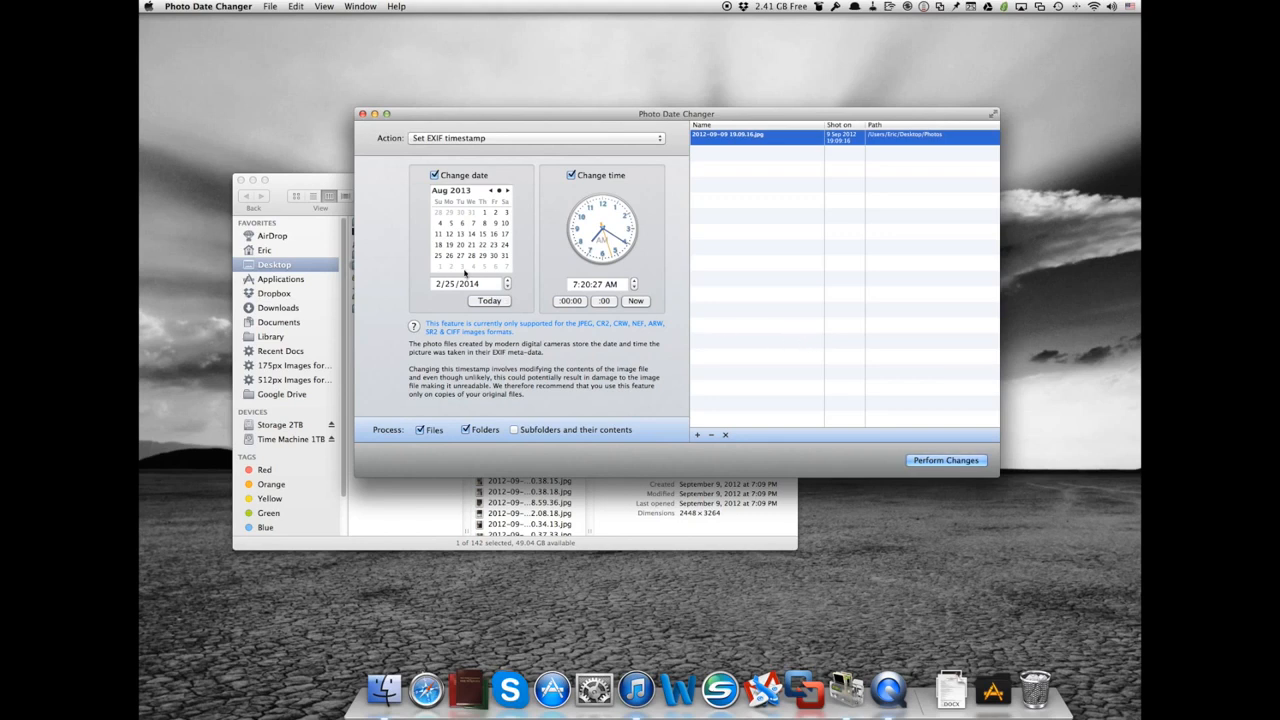
Set the new timestamp to August 13, 2013 at 11:17 AM.
left_click(460, 256)
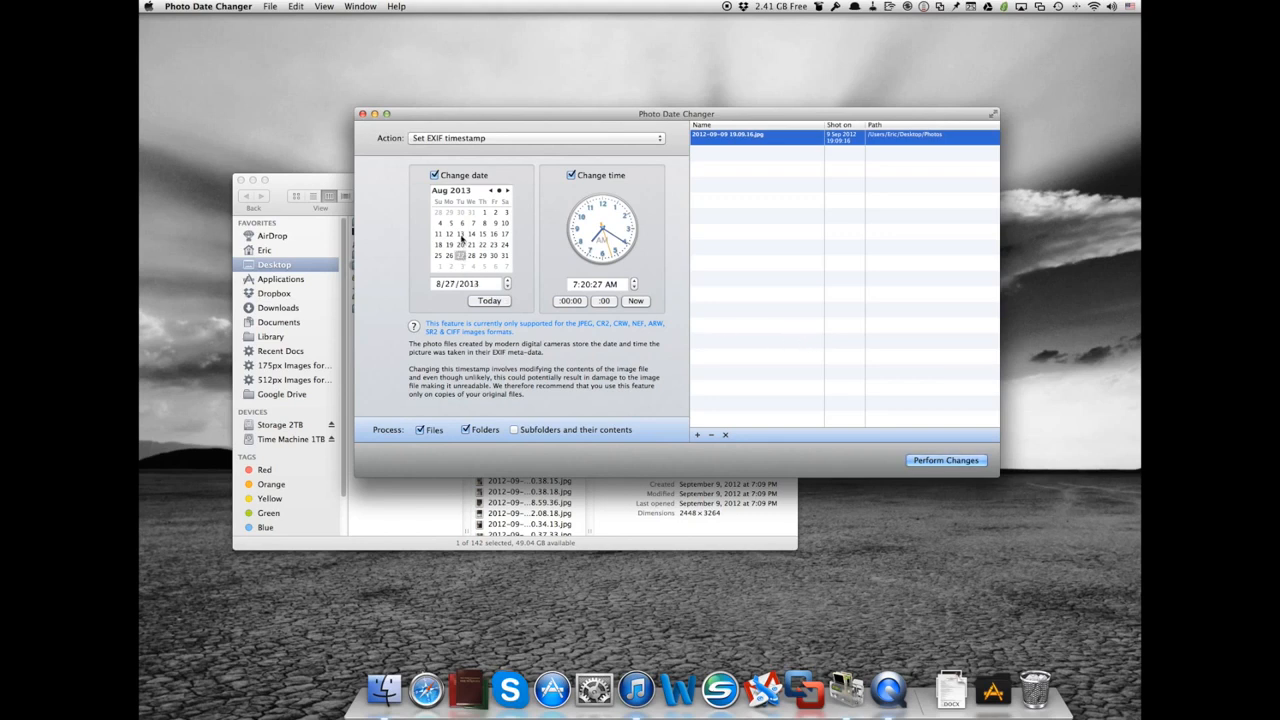
left_click(460, 232)
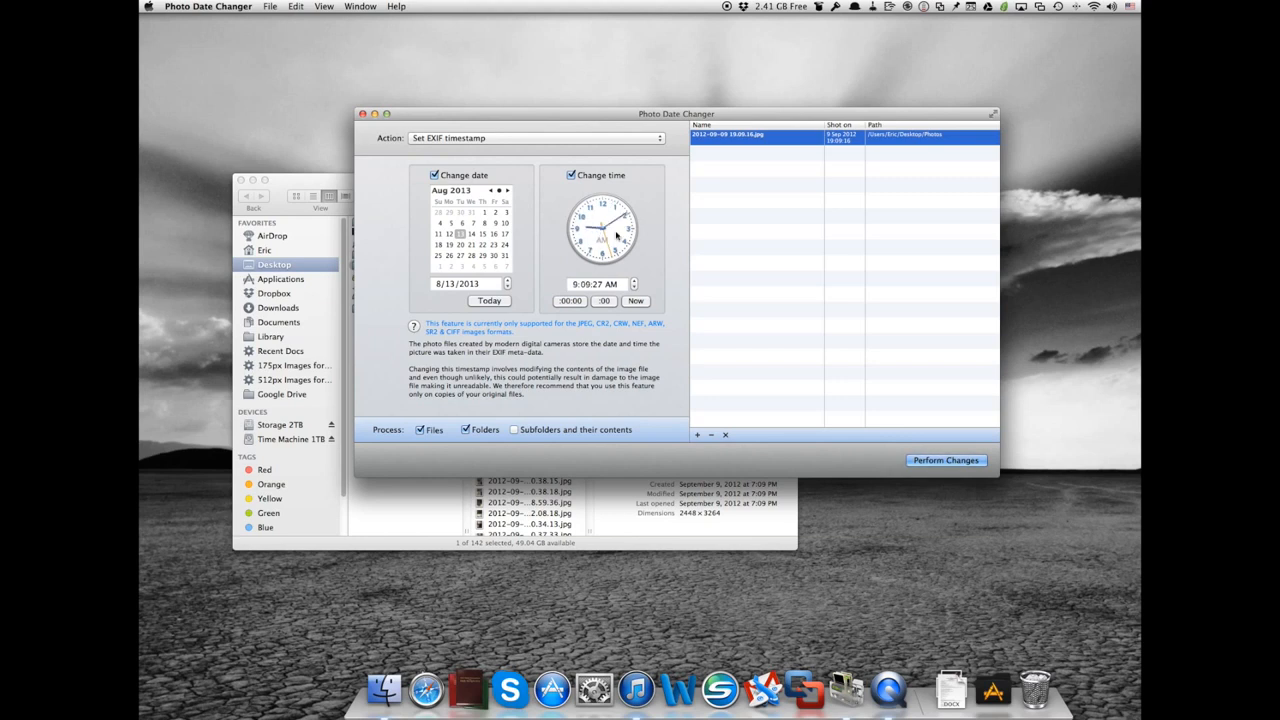
left_click(632, 280)
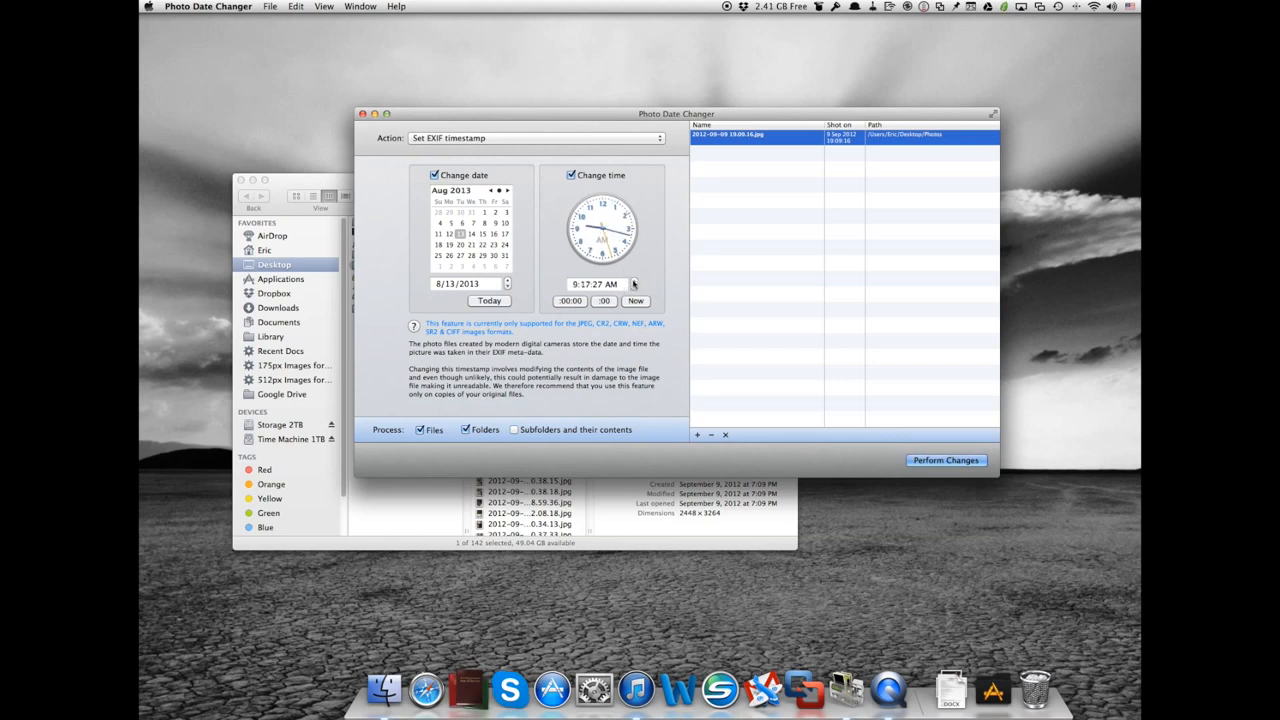
left_click(634, 280)
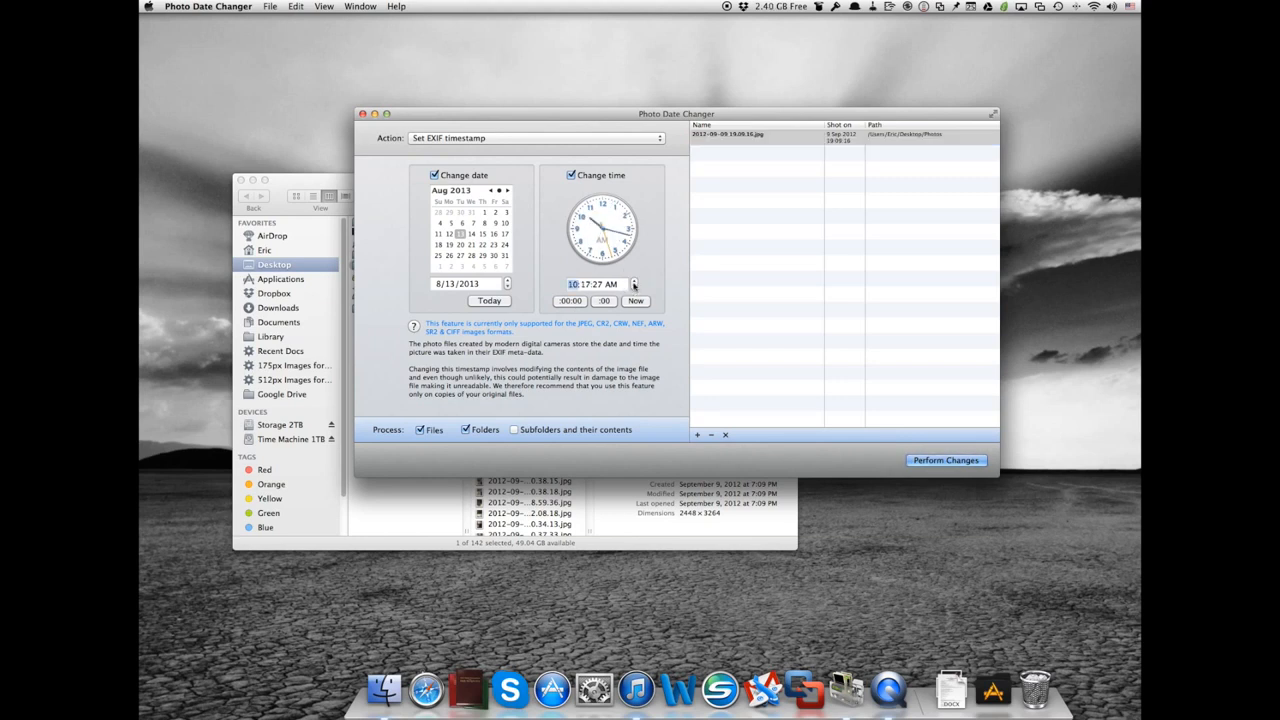
left_click(634, 280)
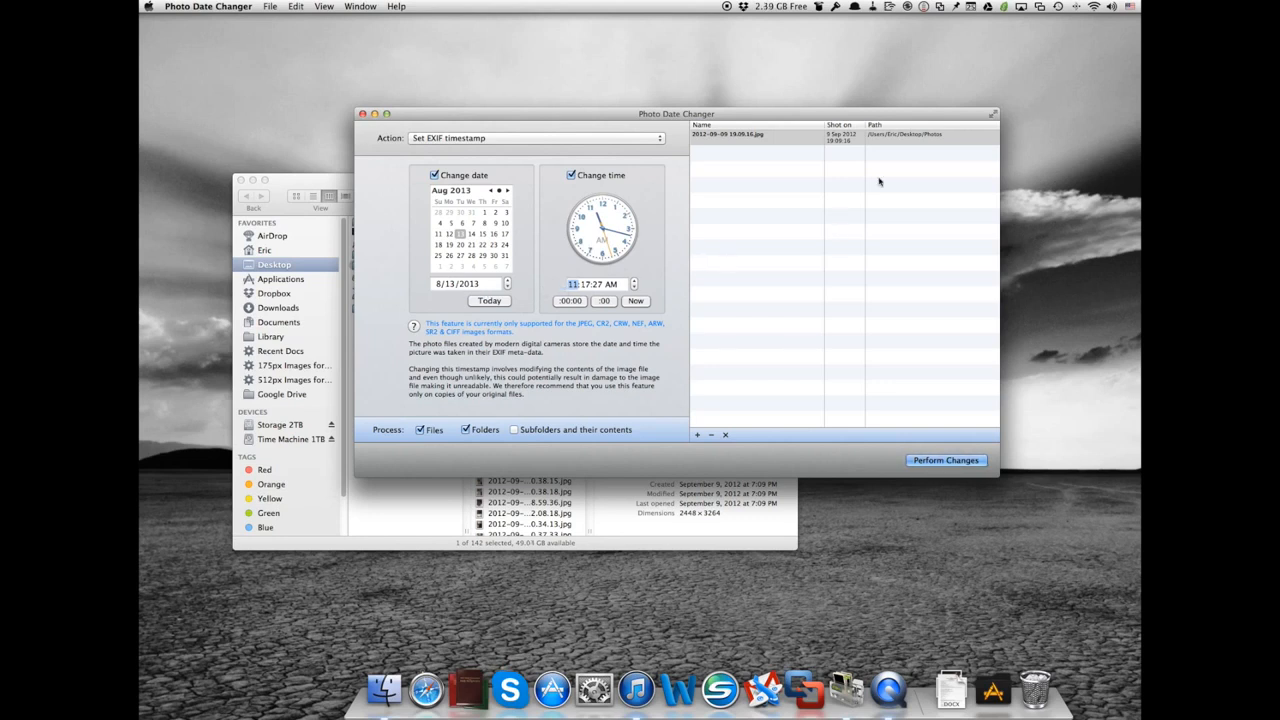
mouse_move(828, 140)
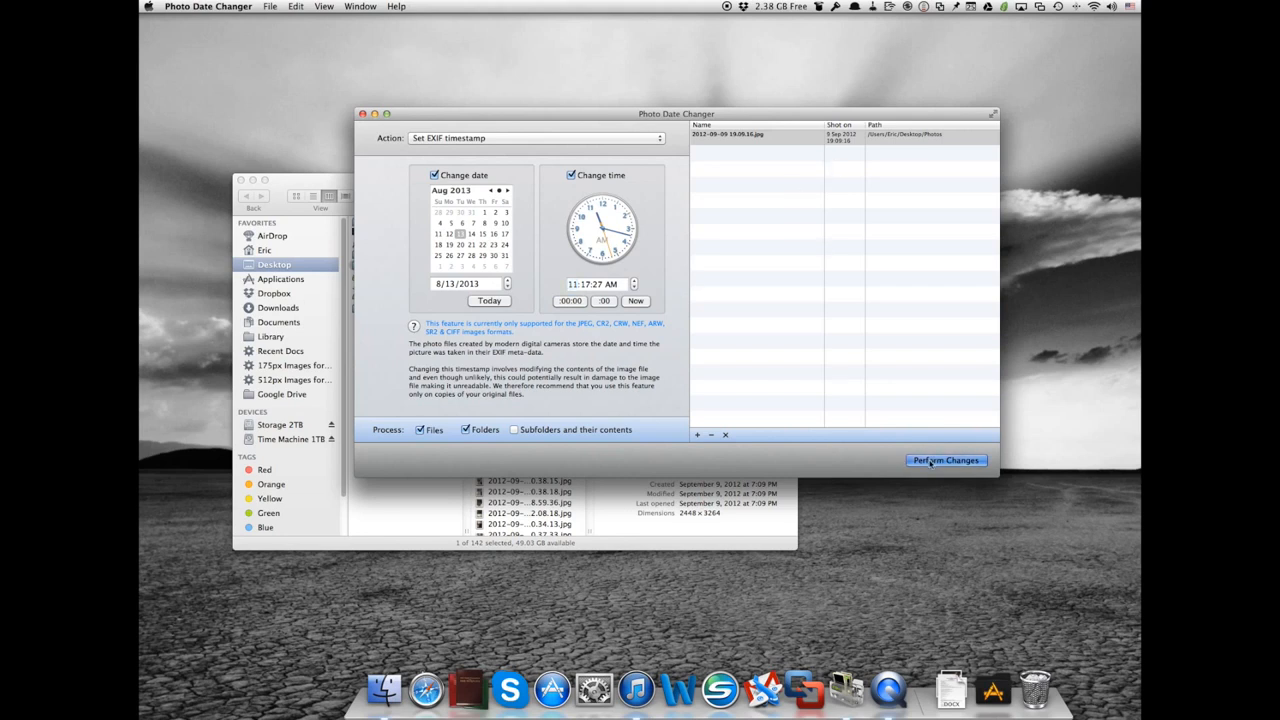
Perform the change so the photo shows shot on 13 Aug 2013 and dismiss the success message.
left_click(944, 460)
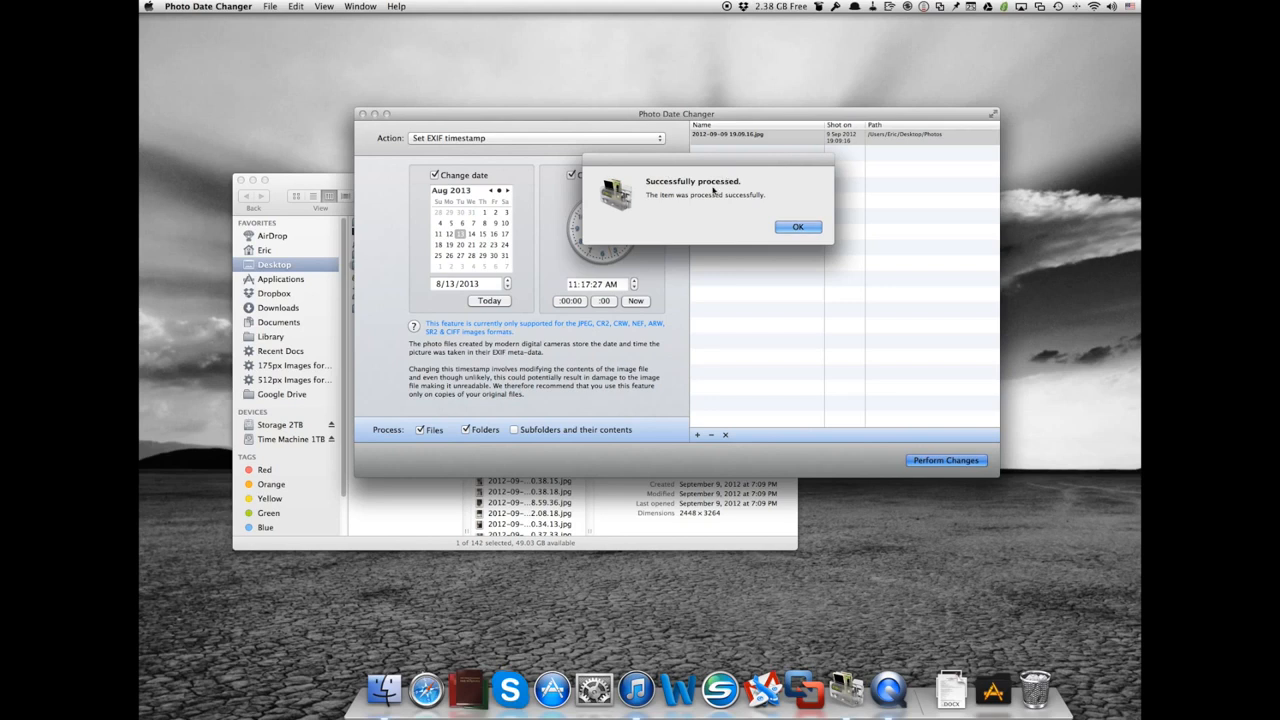
left_click(796, 226)
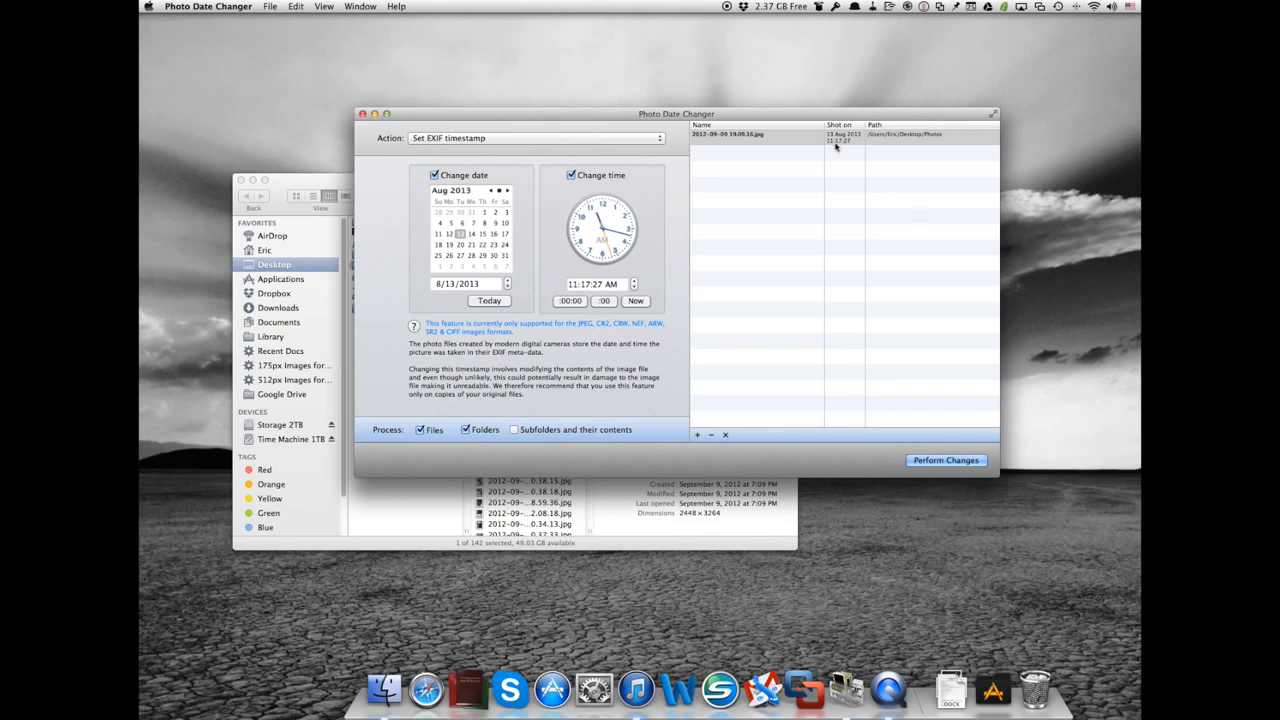
mouse_move(548, 216)
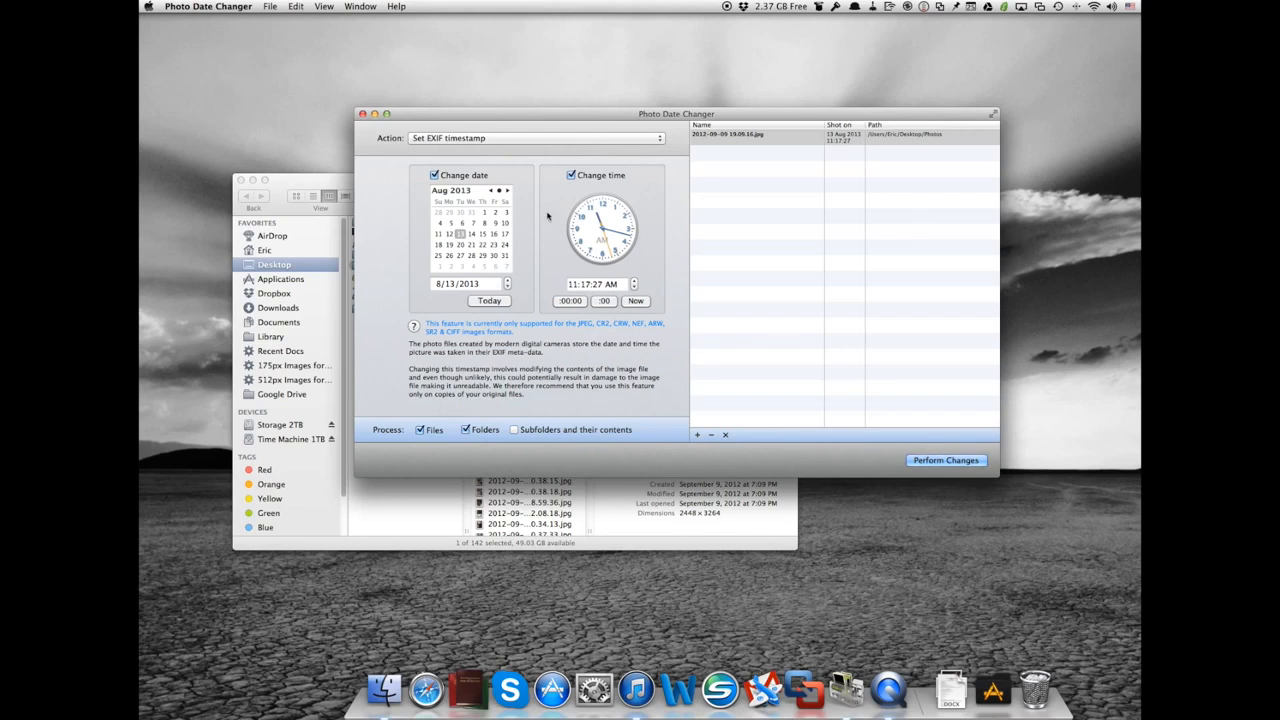
mouse_move(312, 180)
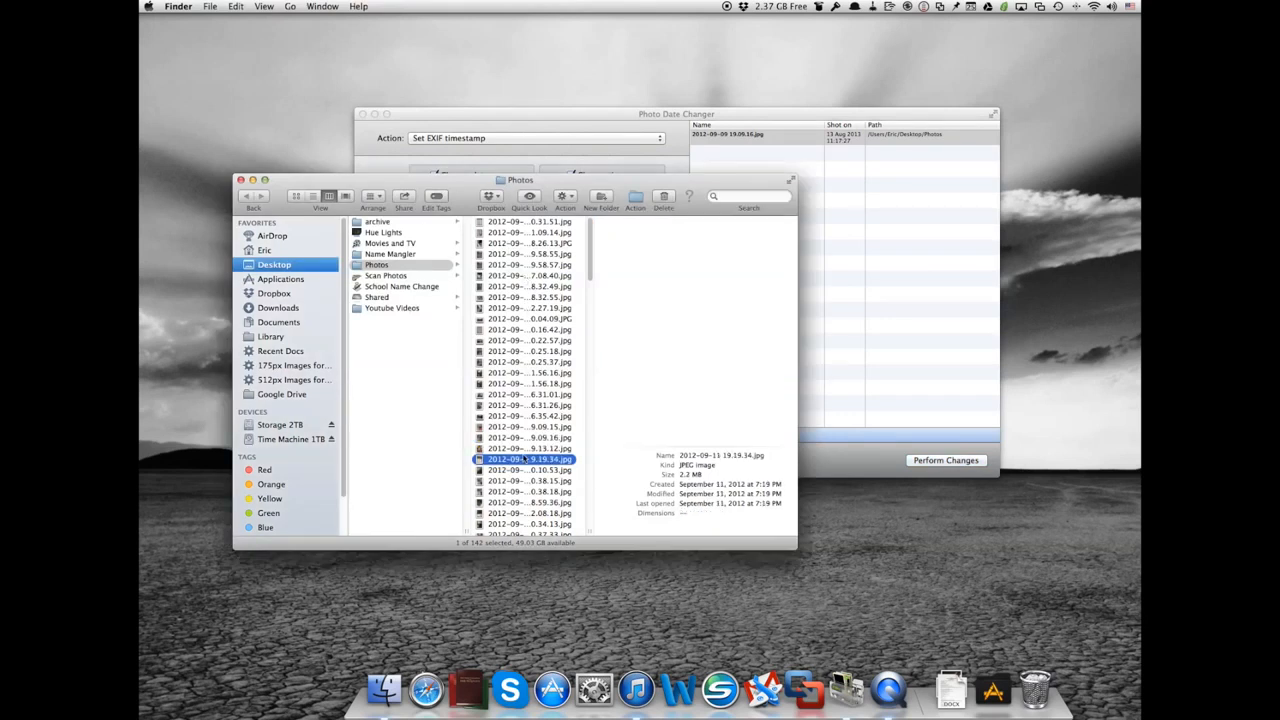
Select a range of photos in the Photos folder to add to the file list.
scroll("down", 3)
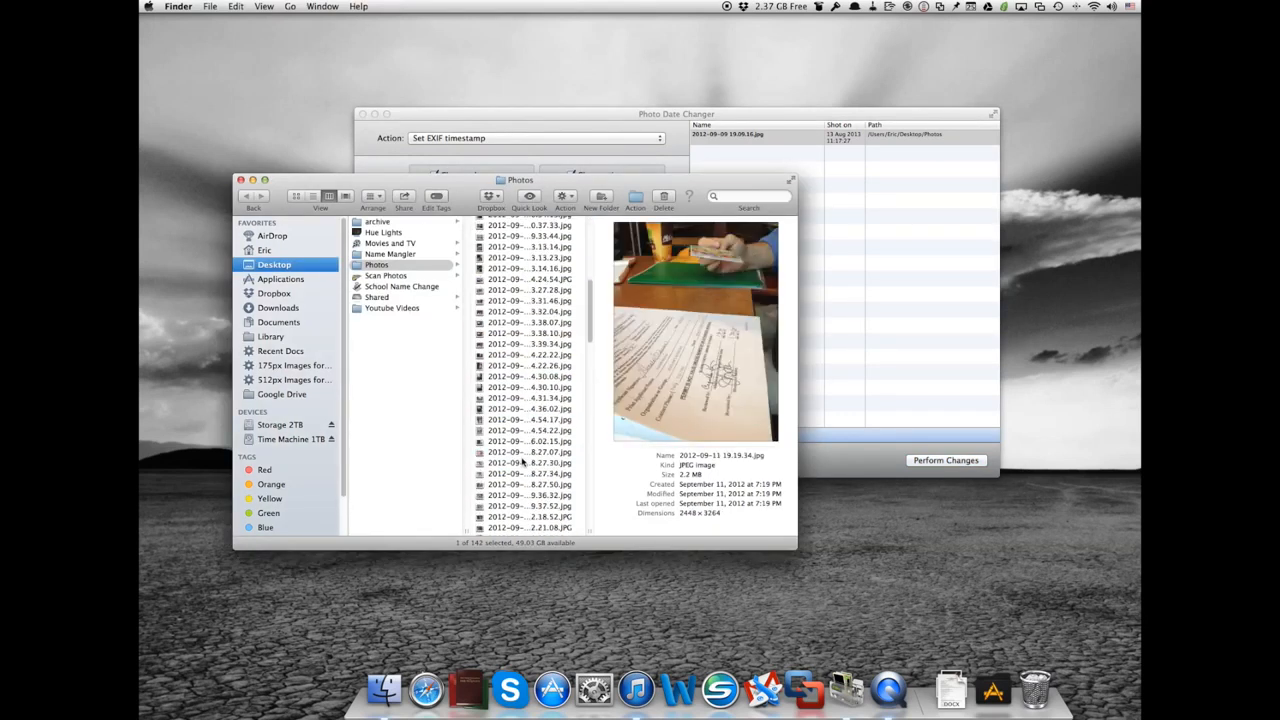
left_click(528, 472)
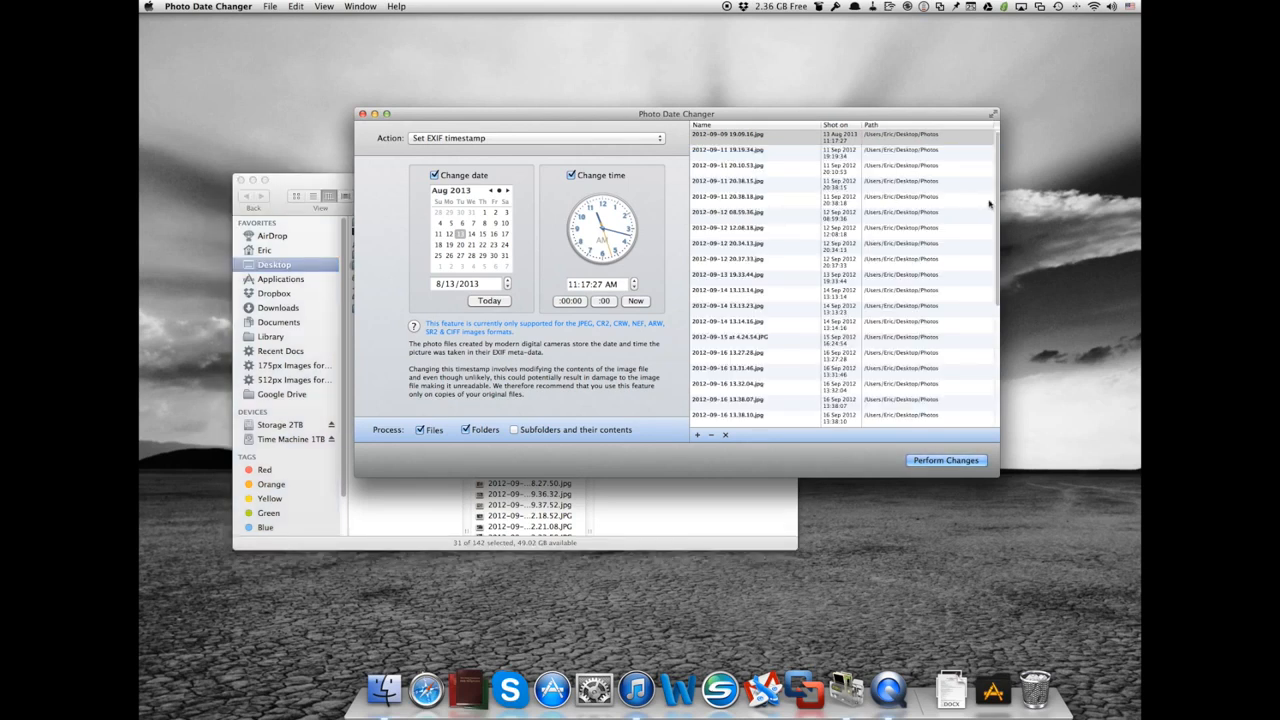
scroll("down", 3)
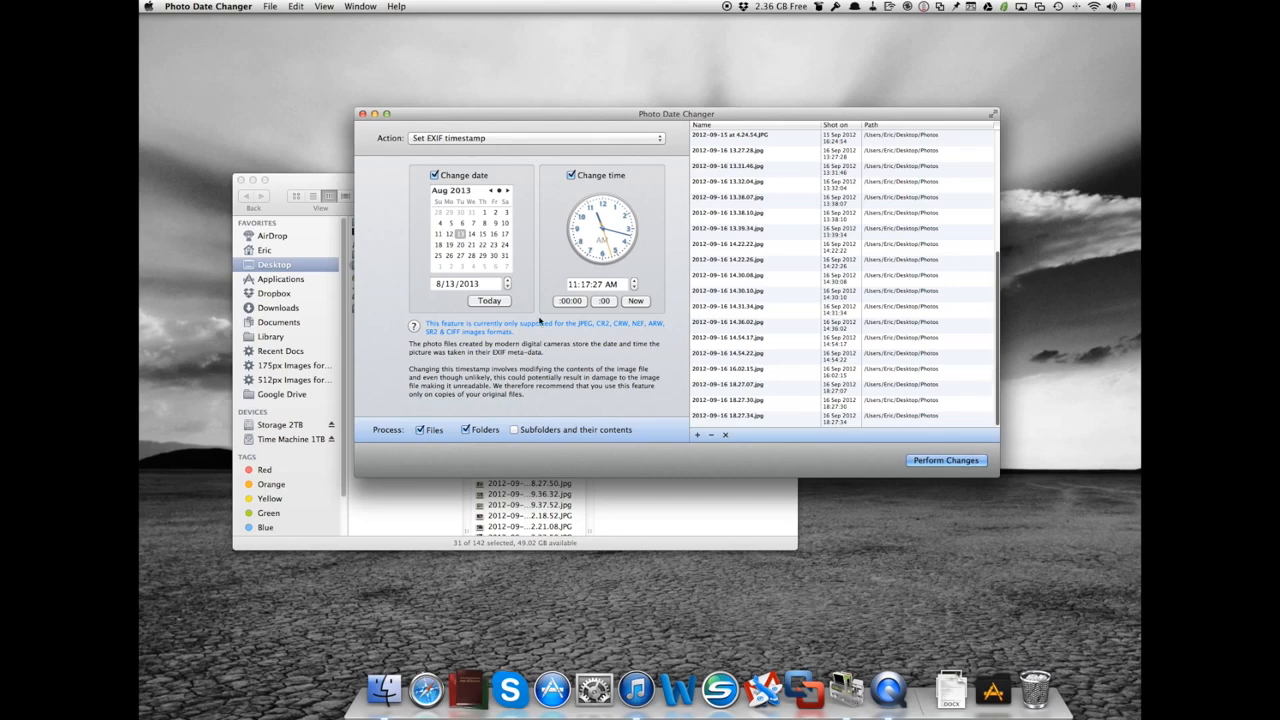
mouse_move(548, 288)
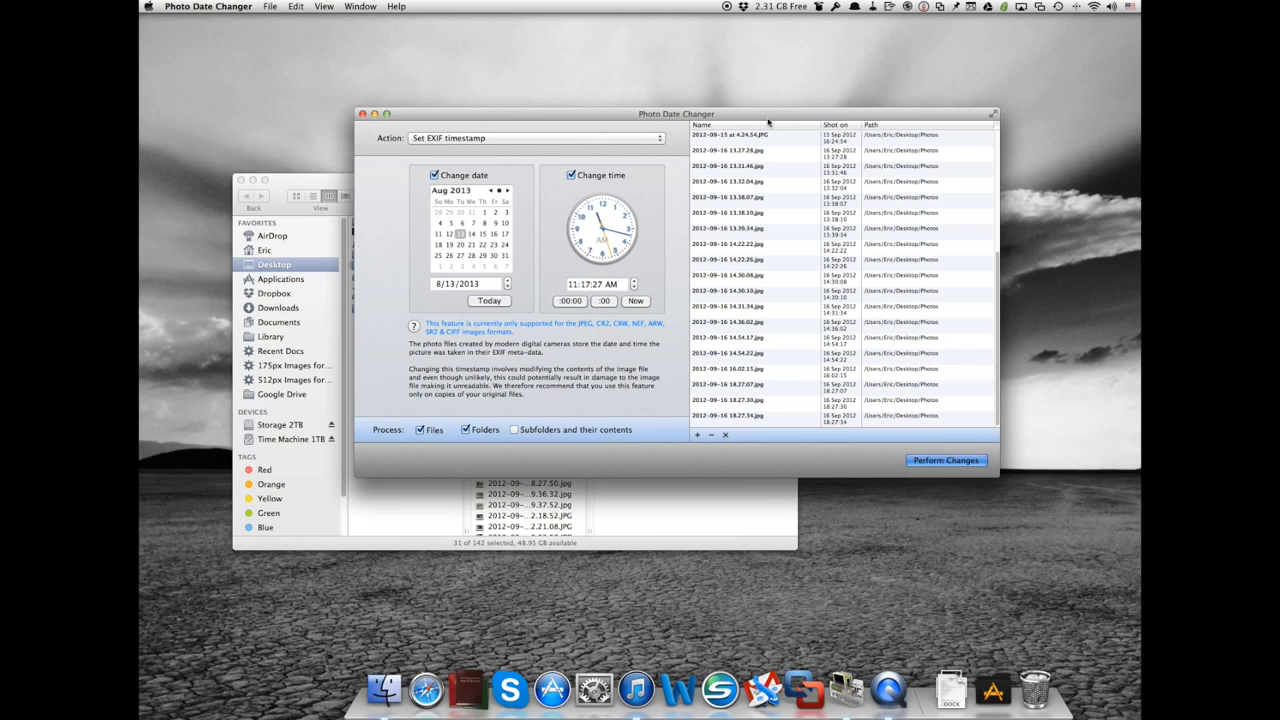
Perform the changes on all 32 photos and dismiss the 'processed successfully' message.
left_click(944, 460)
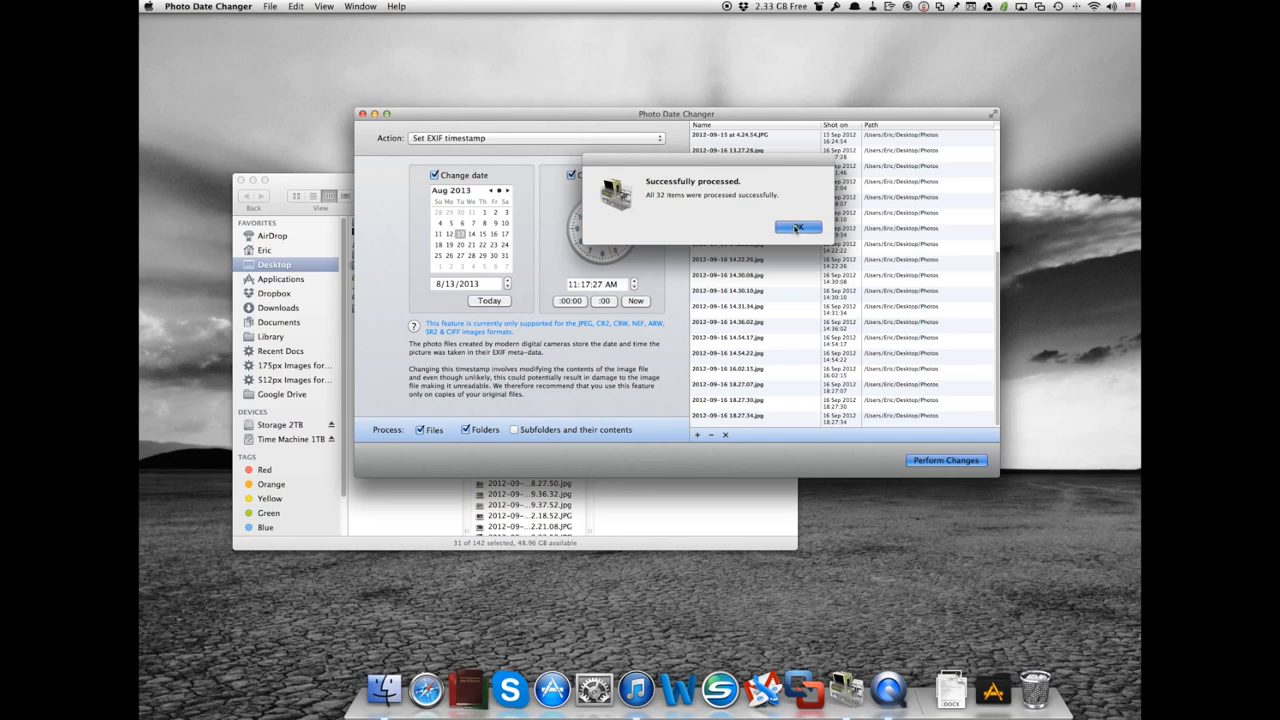
left_click(798, 228)
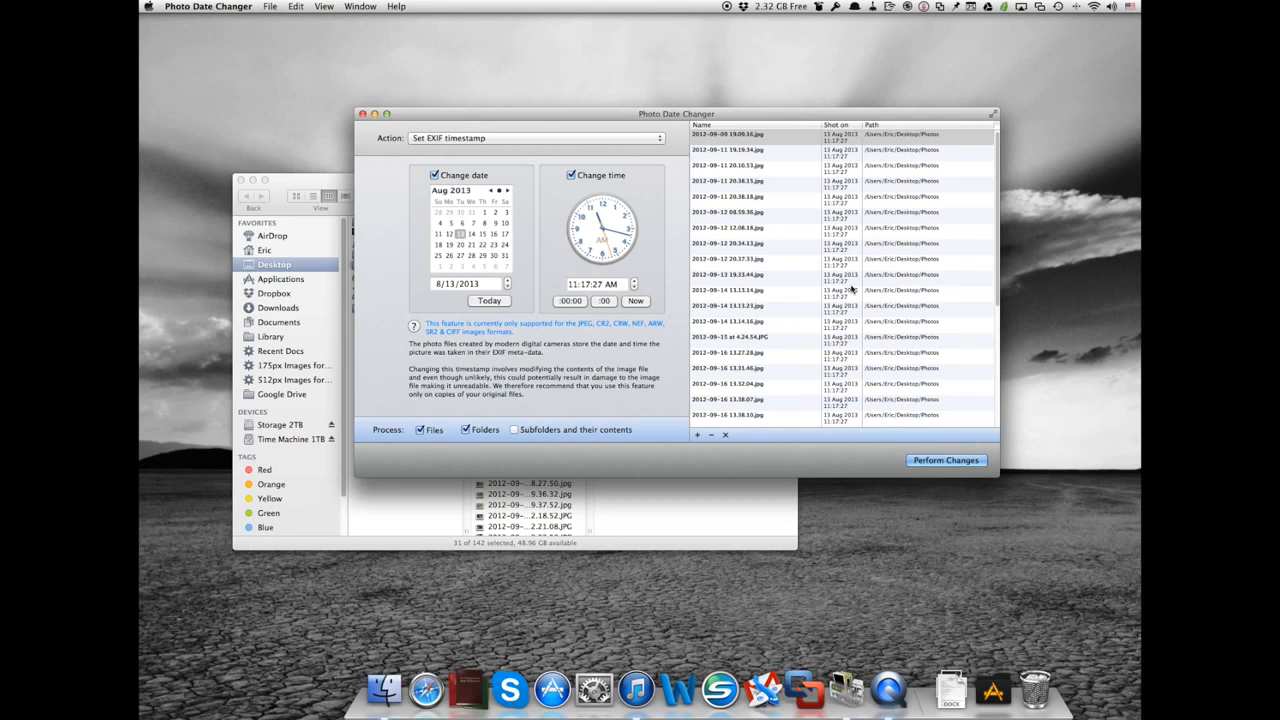
scroll("down", 3)
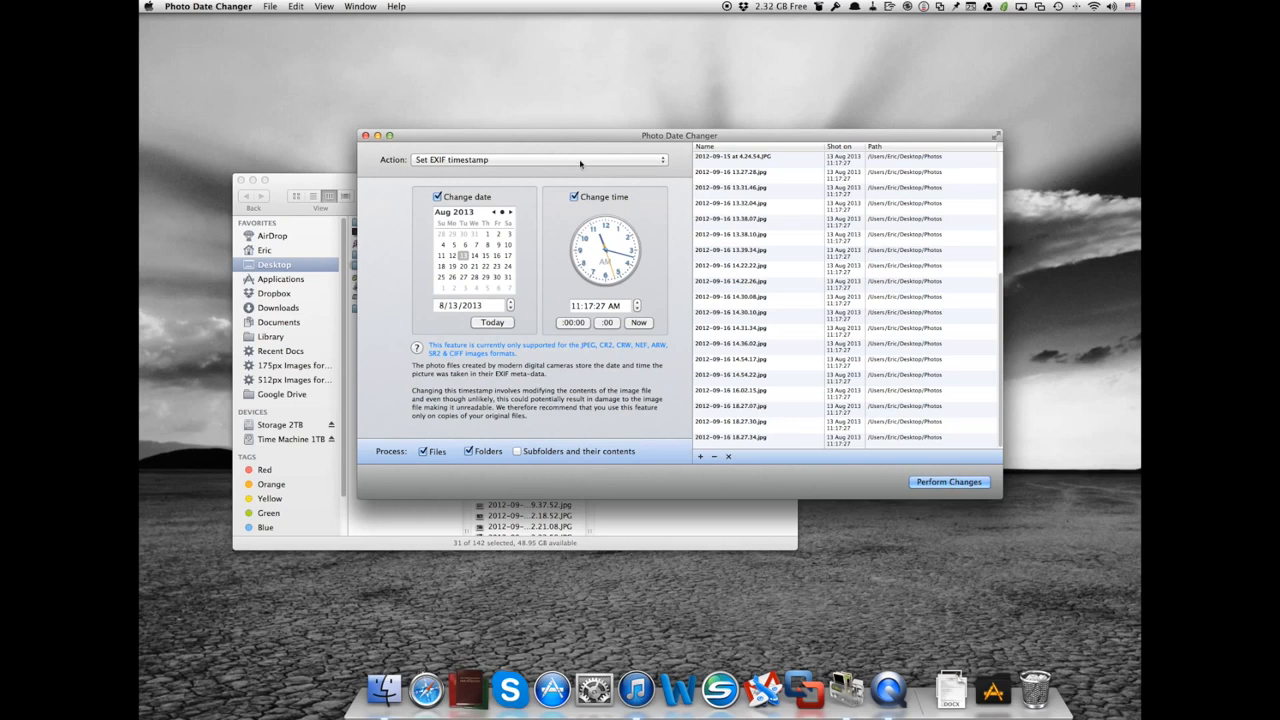
Show the Action options for copying timestamps between EXIF and creation dates.
left_click(536, 160)
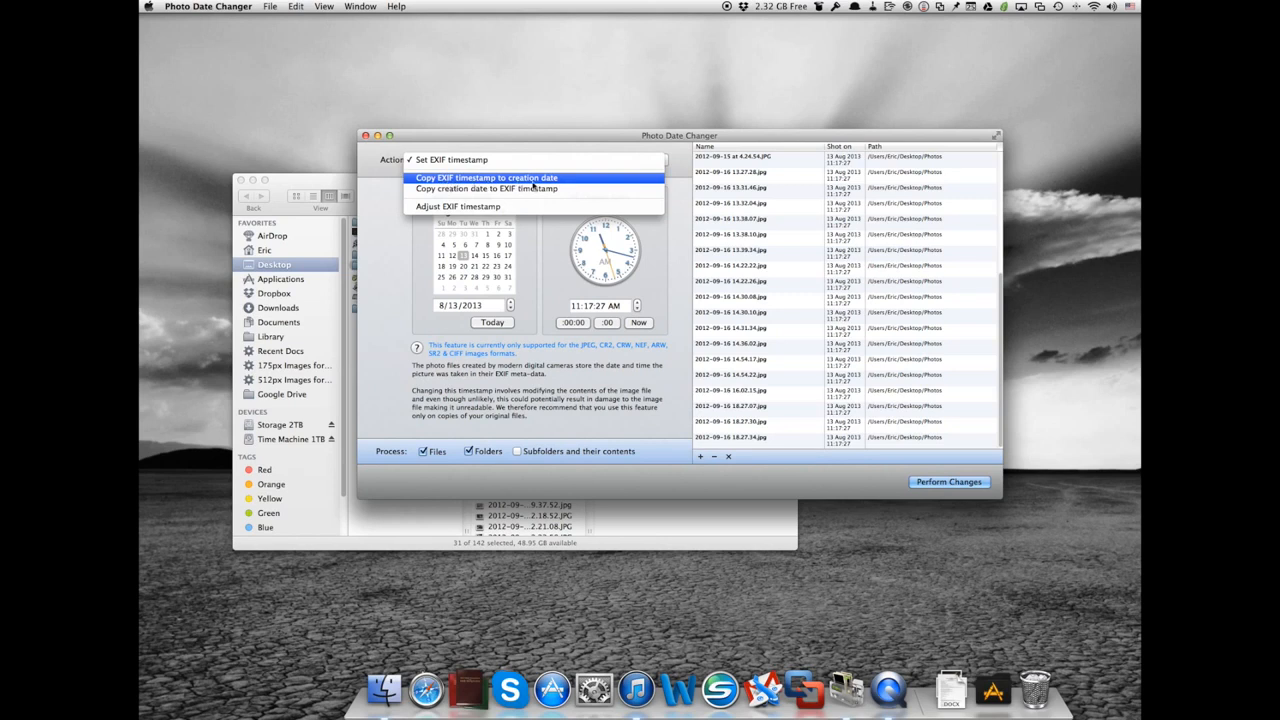
left_click(452, 160)
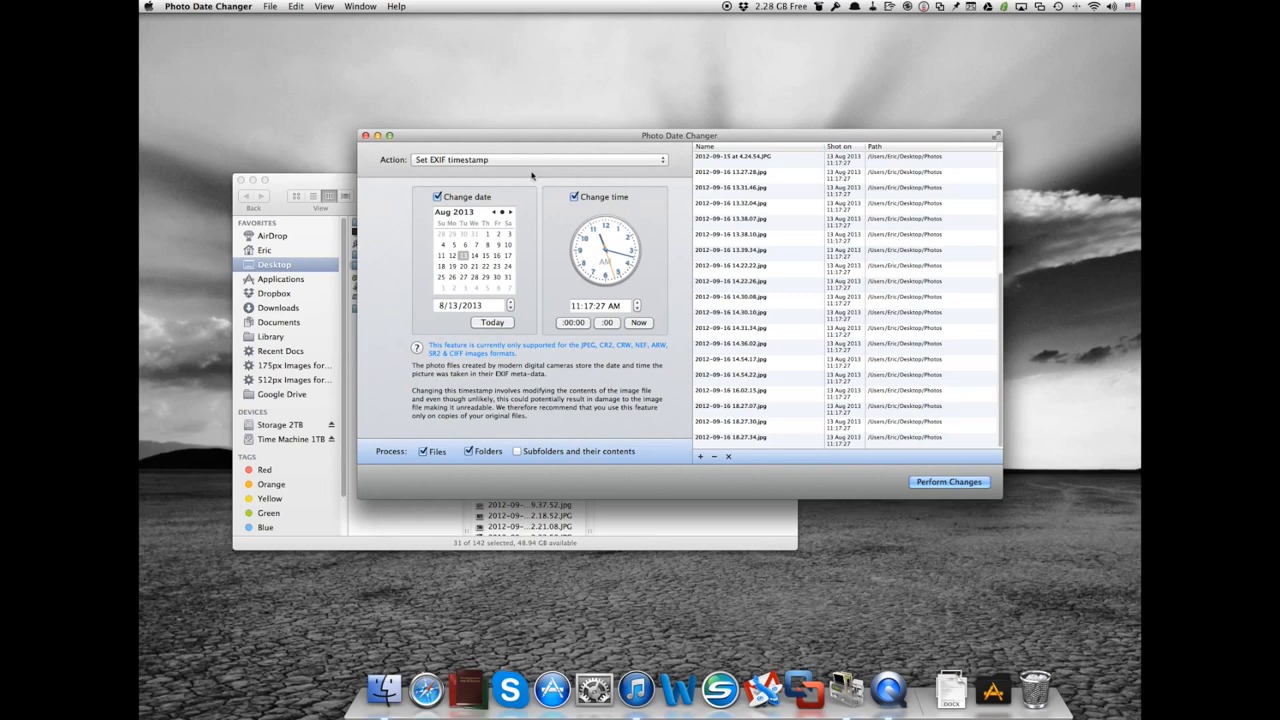
left_click(540, 160)
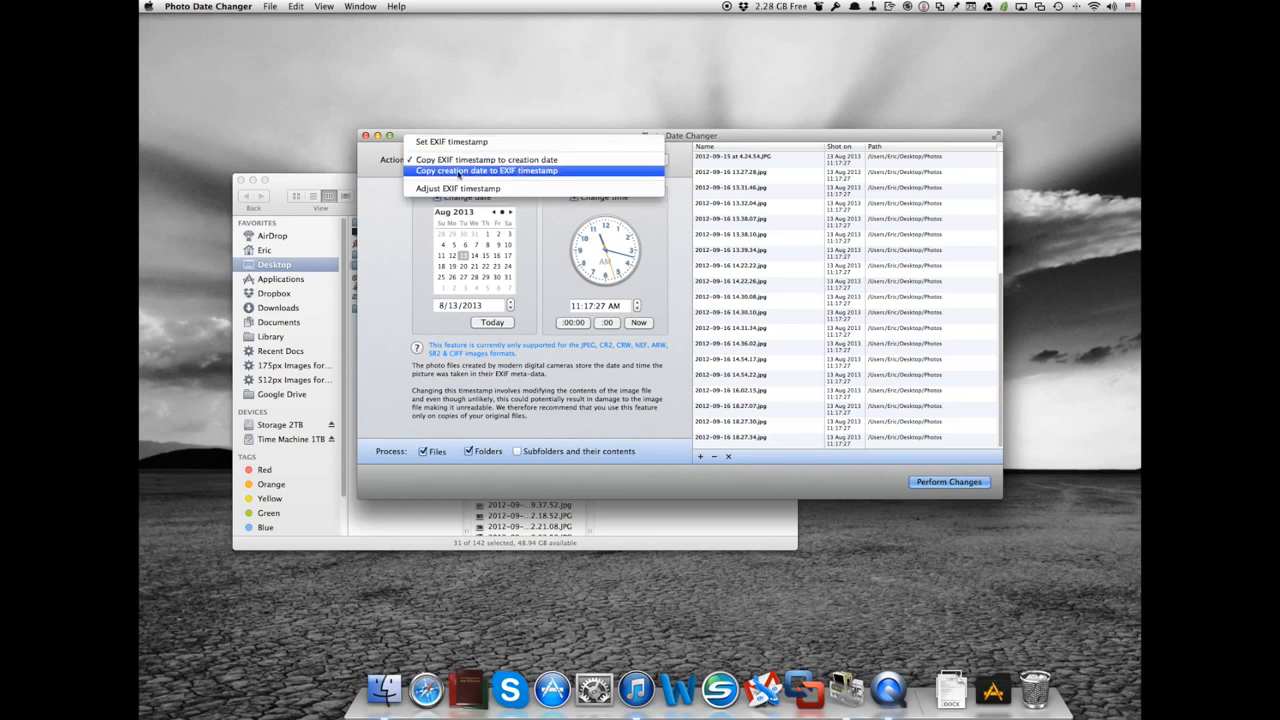
mouse_move(536, 170)
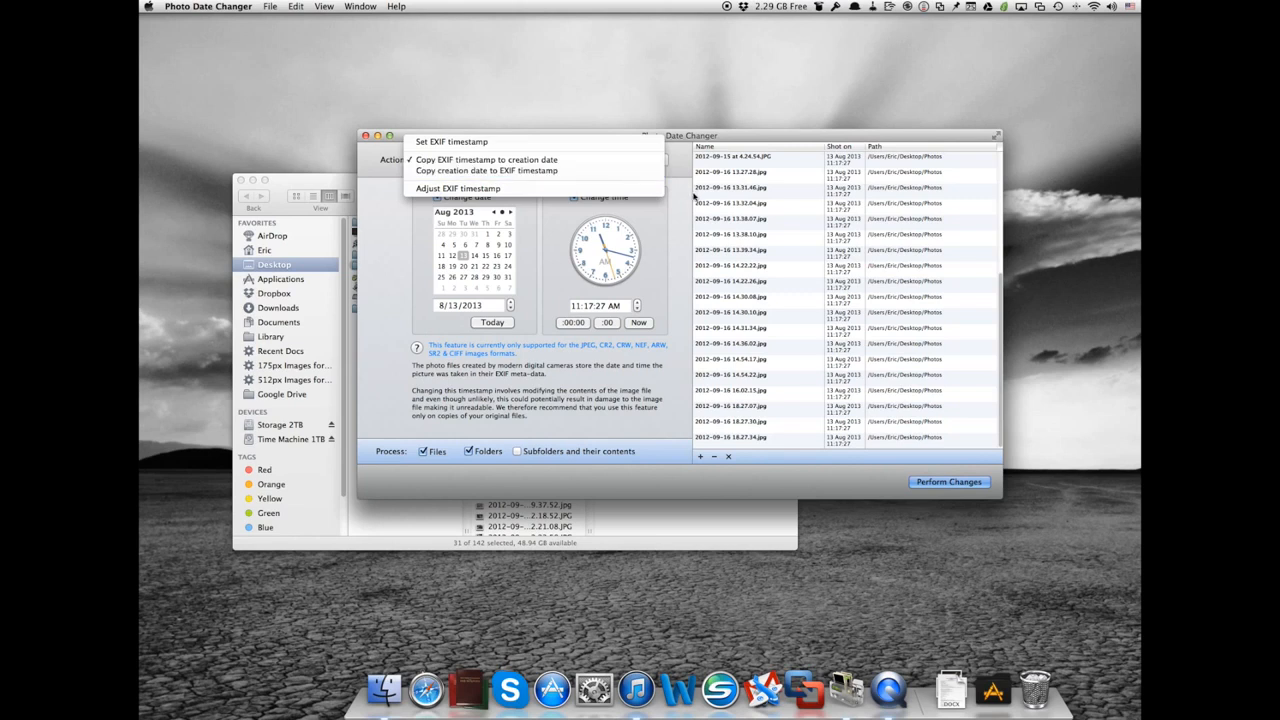
Dismiss the Action list, leaving Set EXIF timestamp selected.
left_click(452, 140)
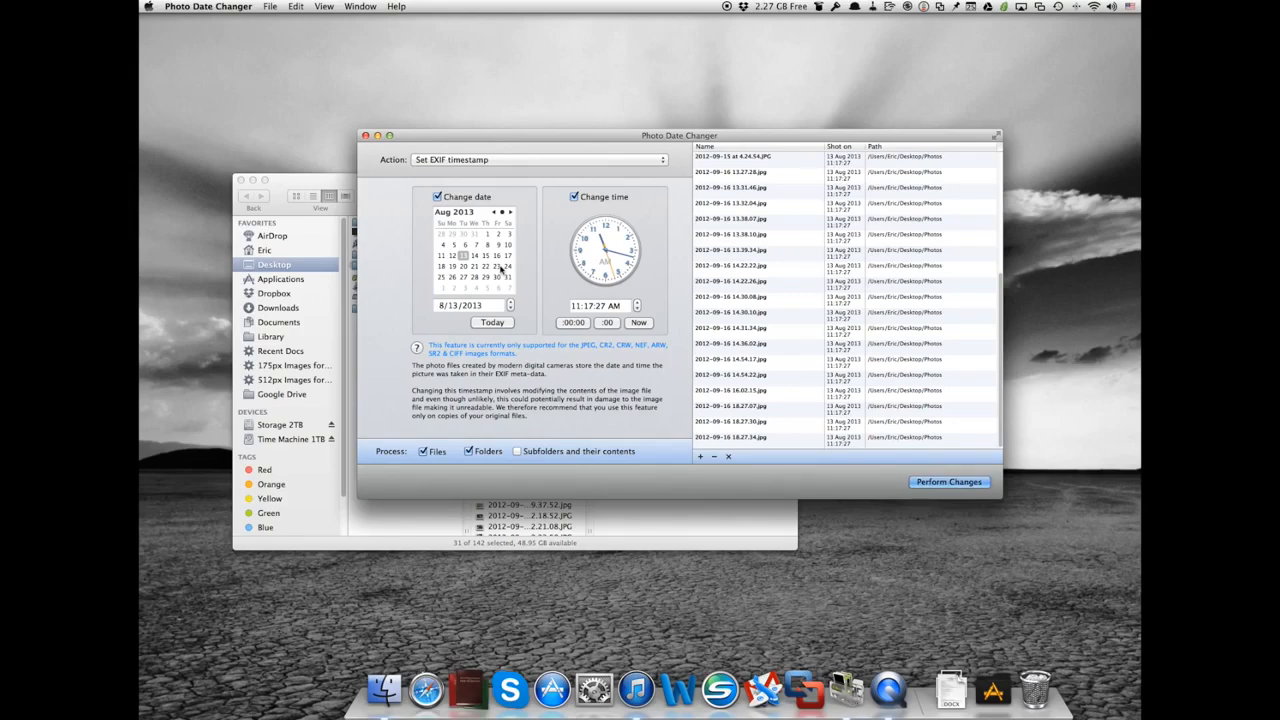
mouse_move(628, 612)
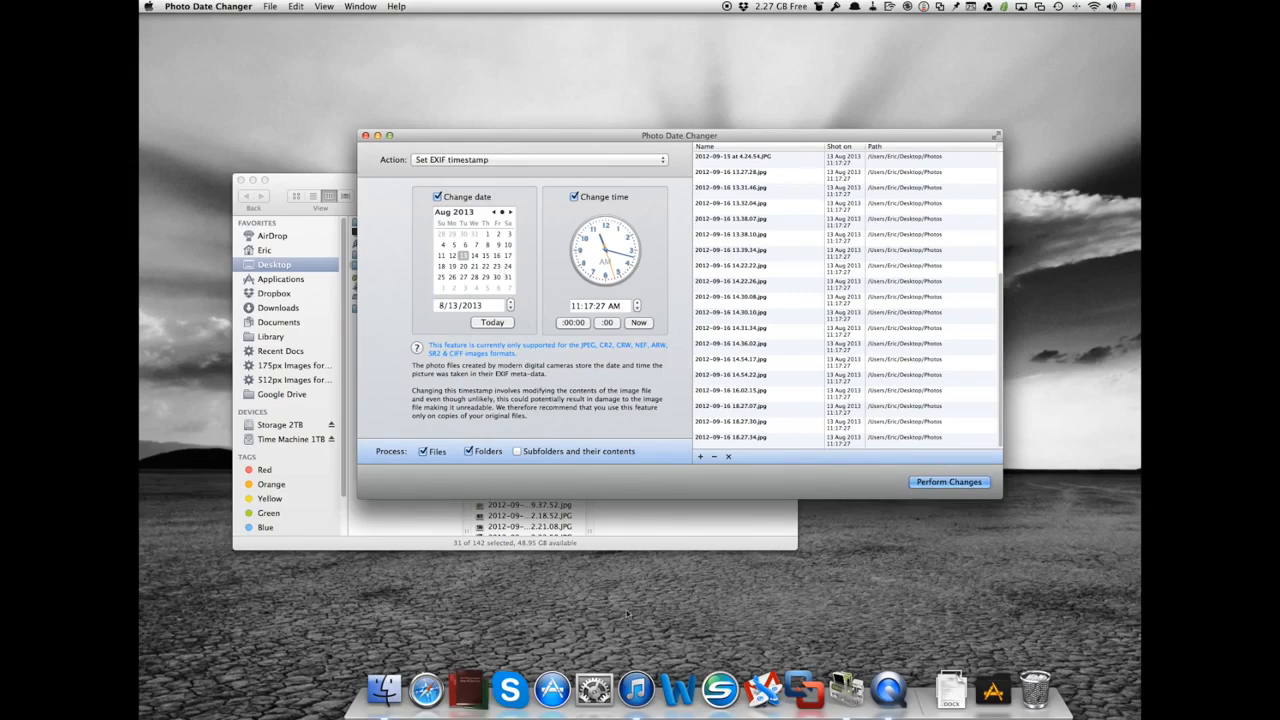